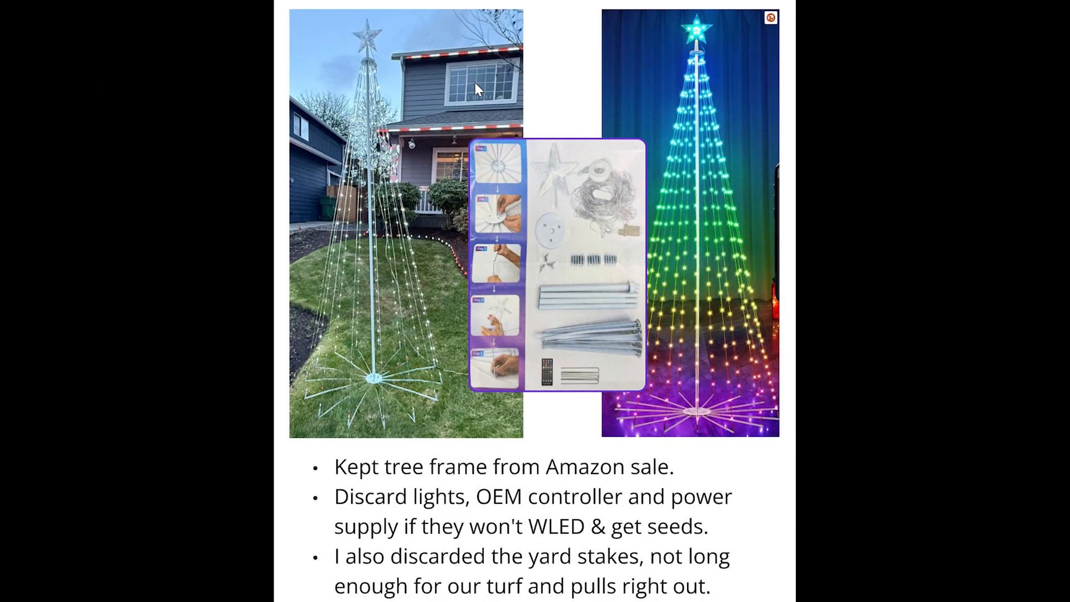
# Zoom out to show the full Permanent LED Holiday House Lights board overview.
pyautogui.scroll(-3)
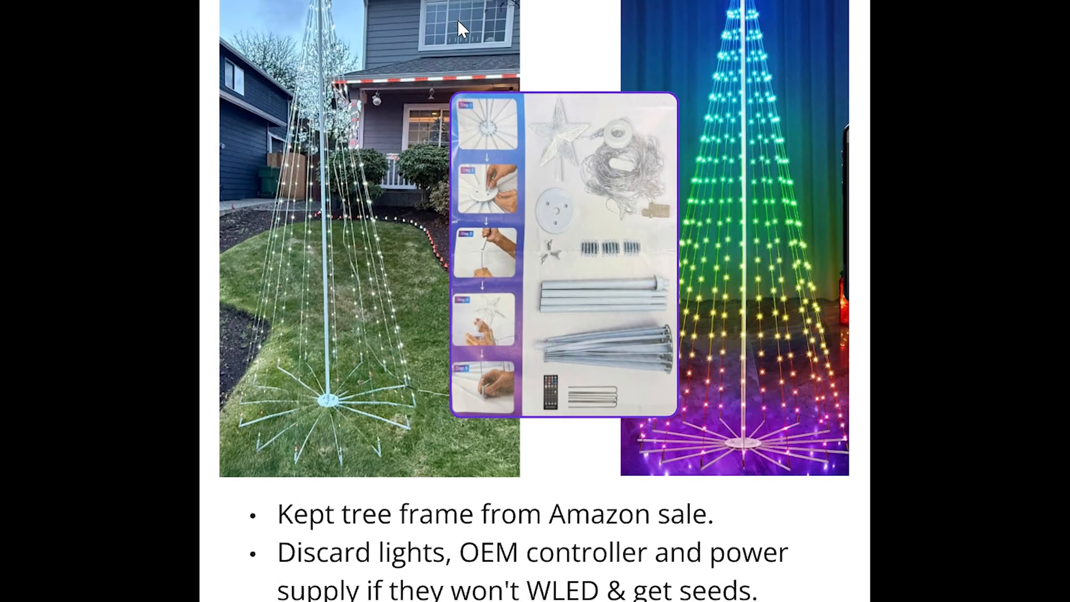
pyautogui.press('Escape')
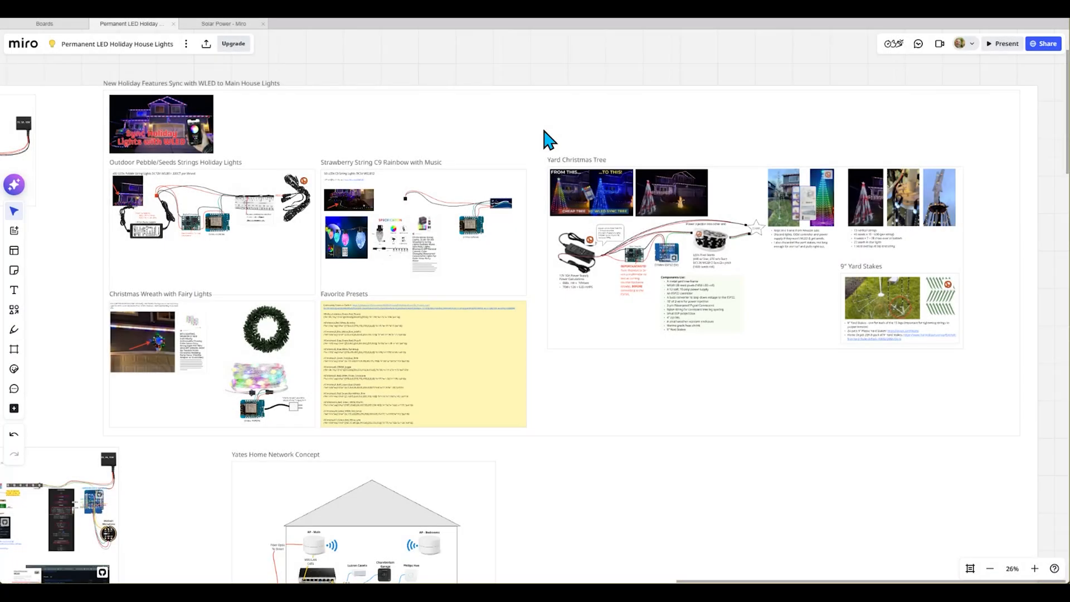
pyautogui.moveTo(502, 140)
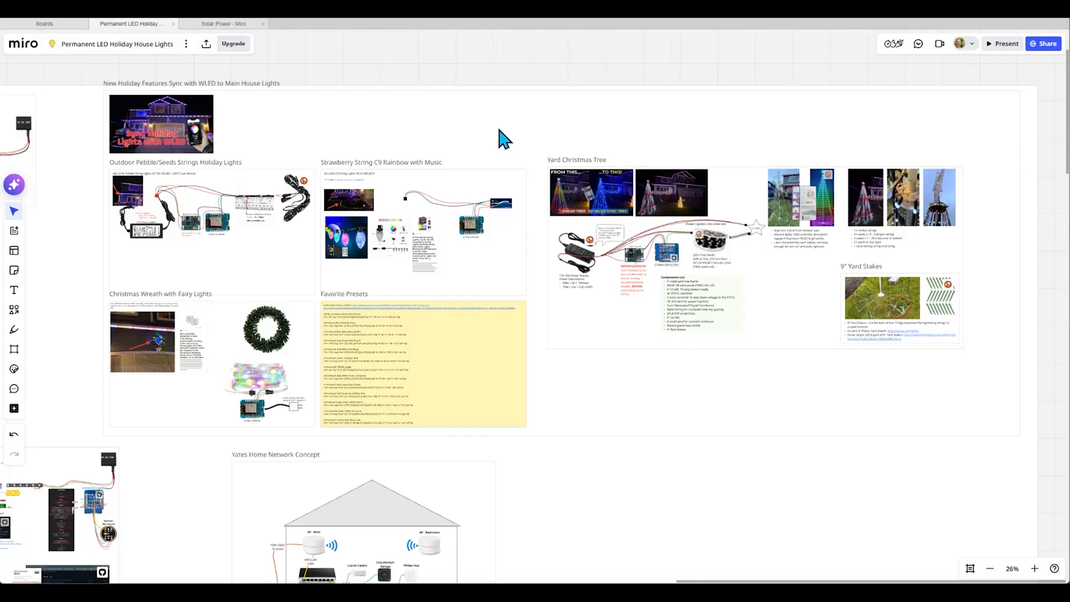
pyautogui.moveTo(493, 140)
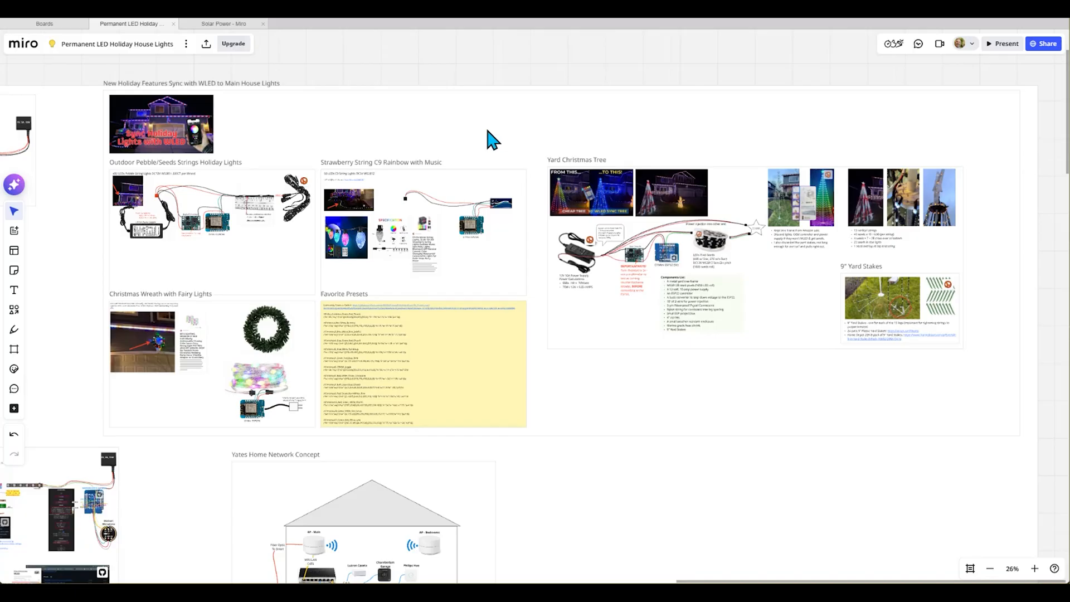
pyautogui.moveTo(265, 472)
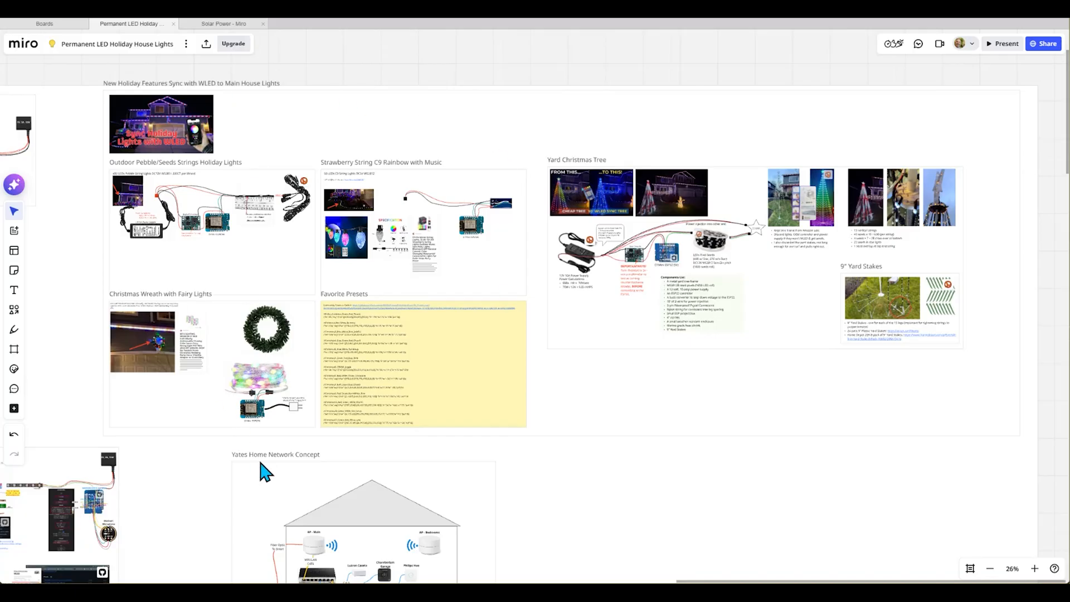
pyautogui.moveTo(133, 99)
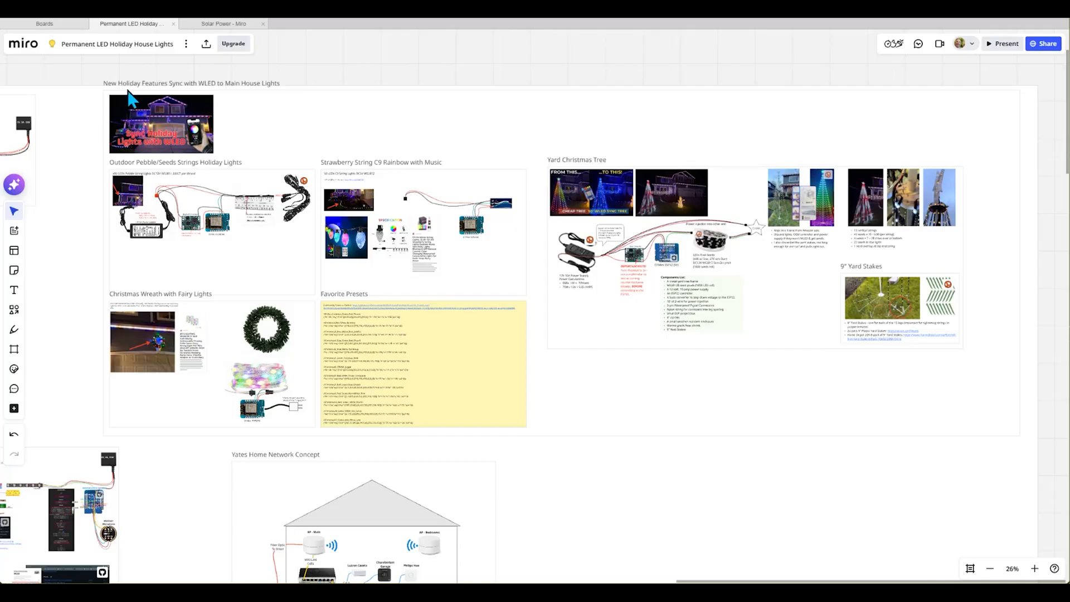
pyautogui.moveTo(341, 141)
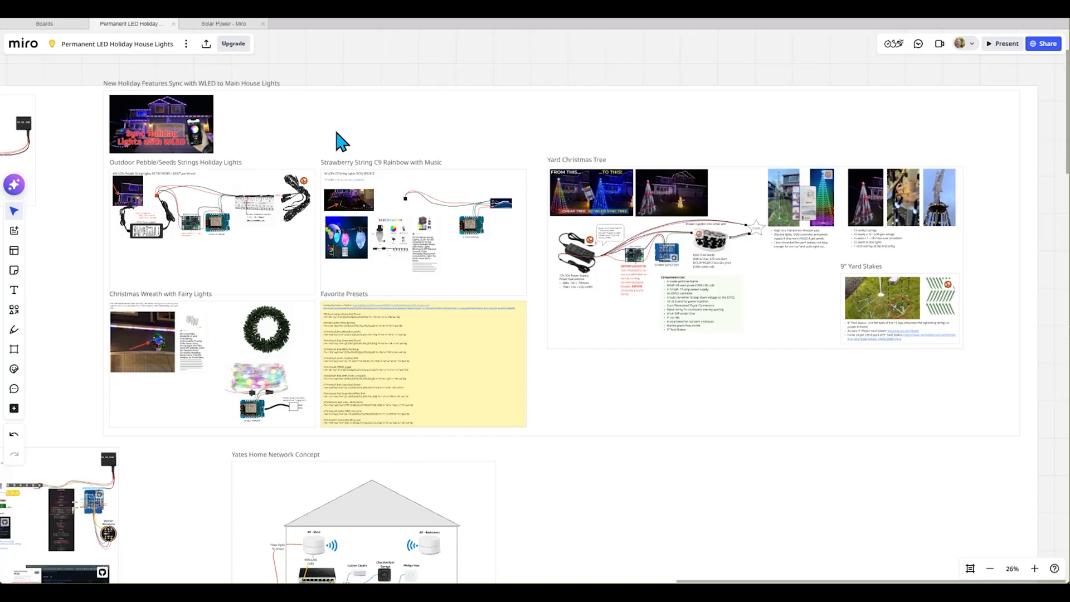
# Zoom into the Yard Christmas Tree frame to examine the tree-frame and kit photos.
pyautogui.scroll(3)
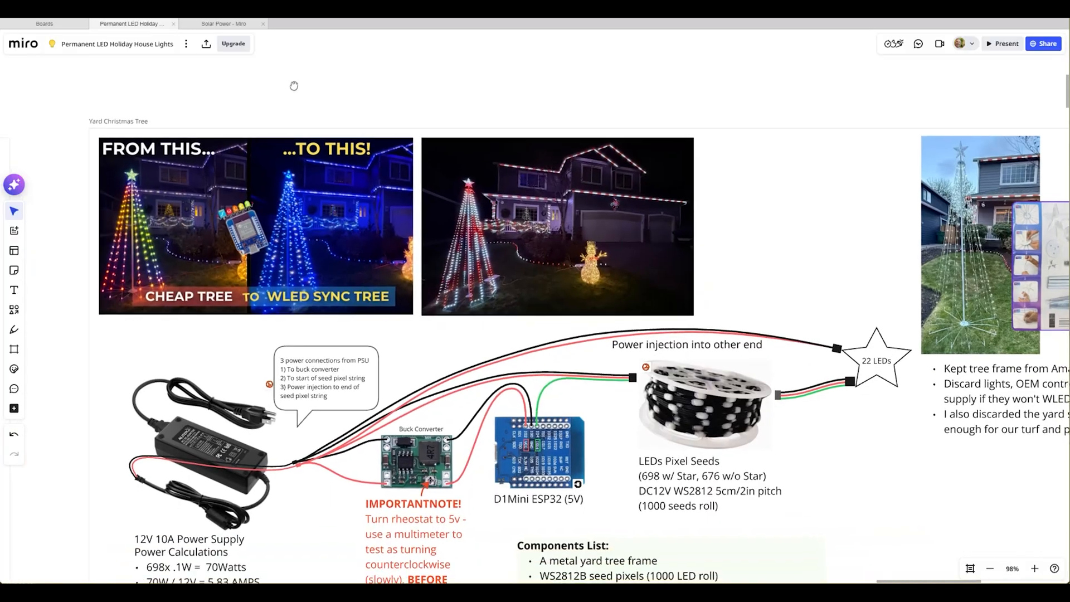
pyautogui.scroll(-3)
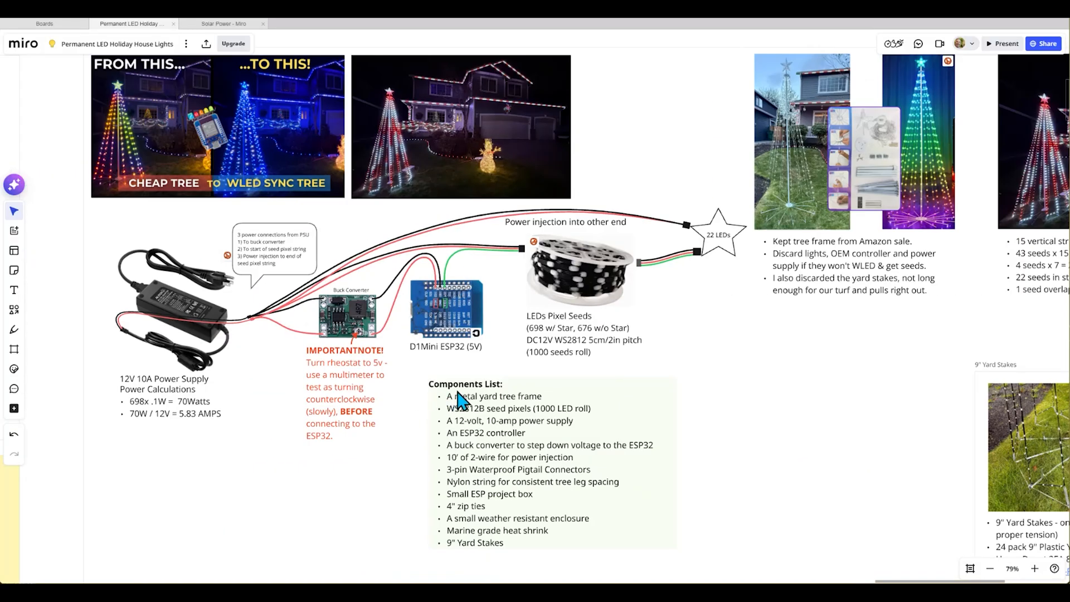
pyautogui.moveTo(520, 414)
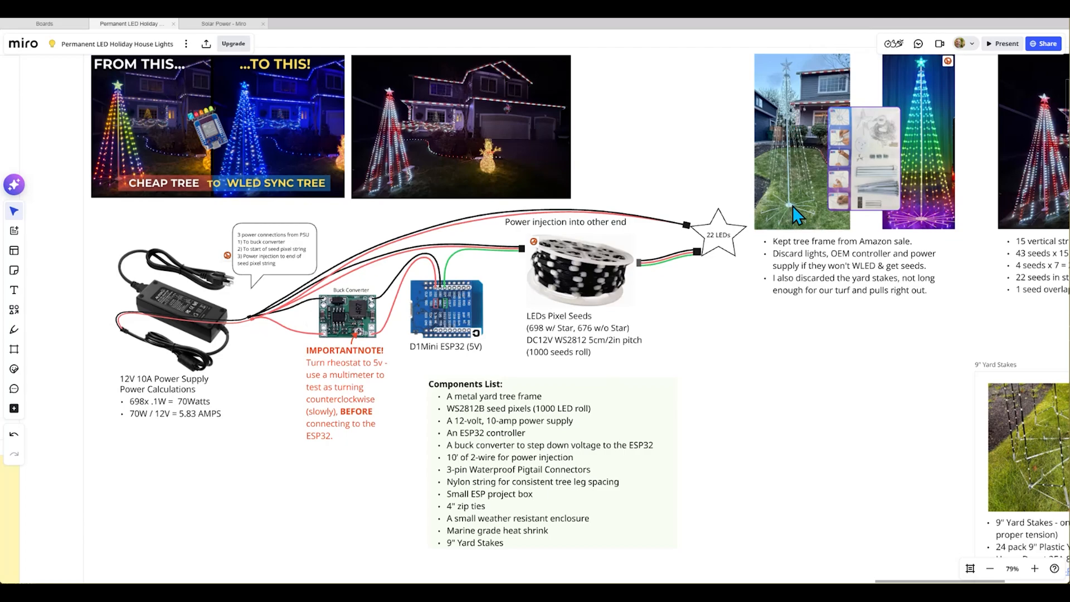
pyautogui.click(1035, 569)
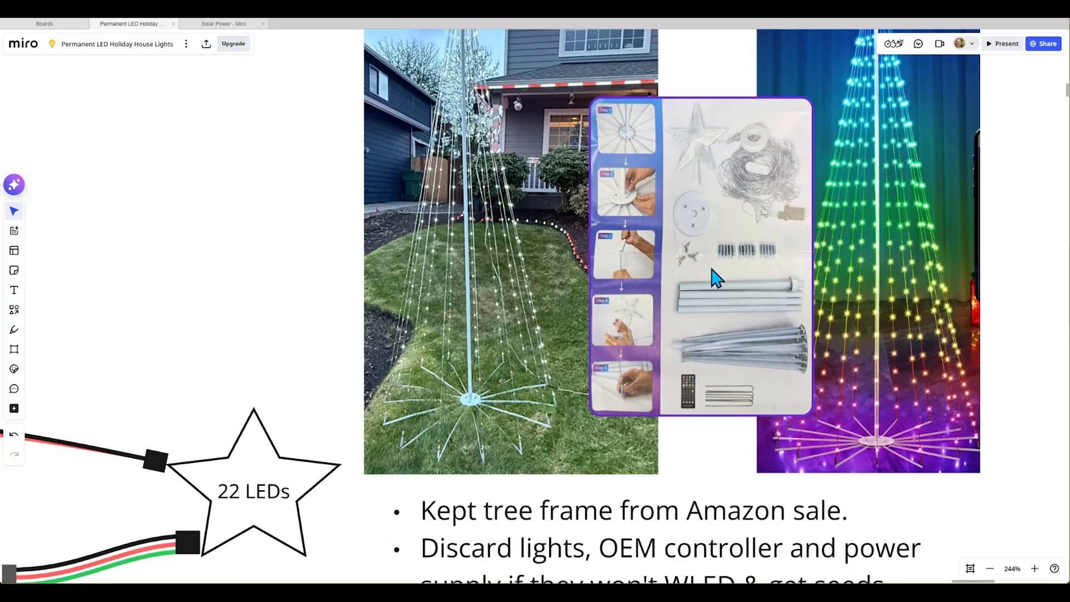
pyautogui.moveTo(805, 267)
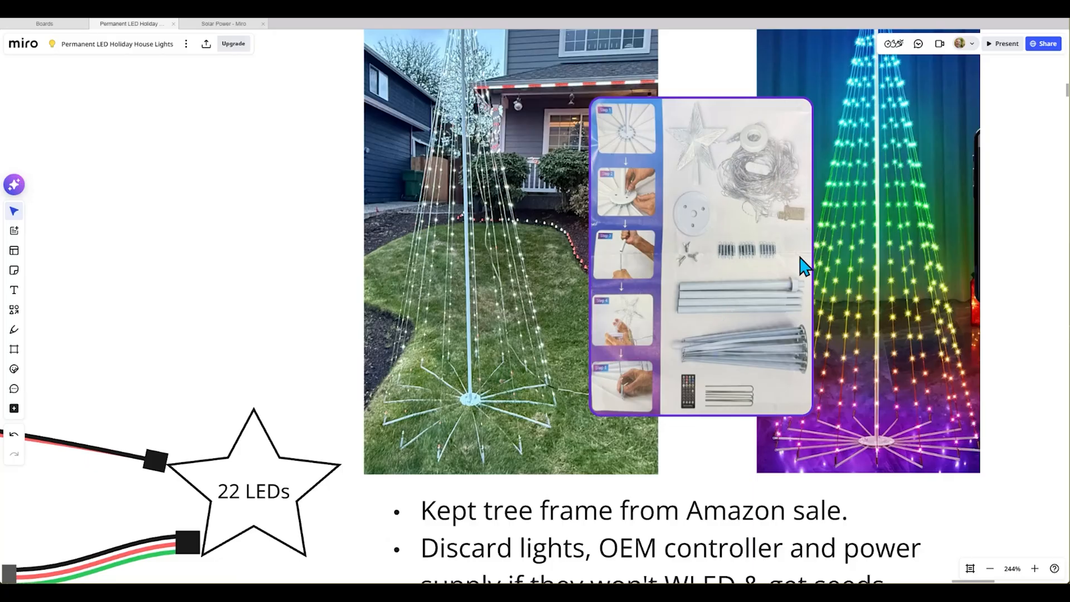
pyautogui.moveTo(733, 368)
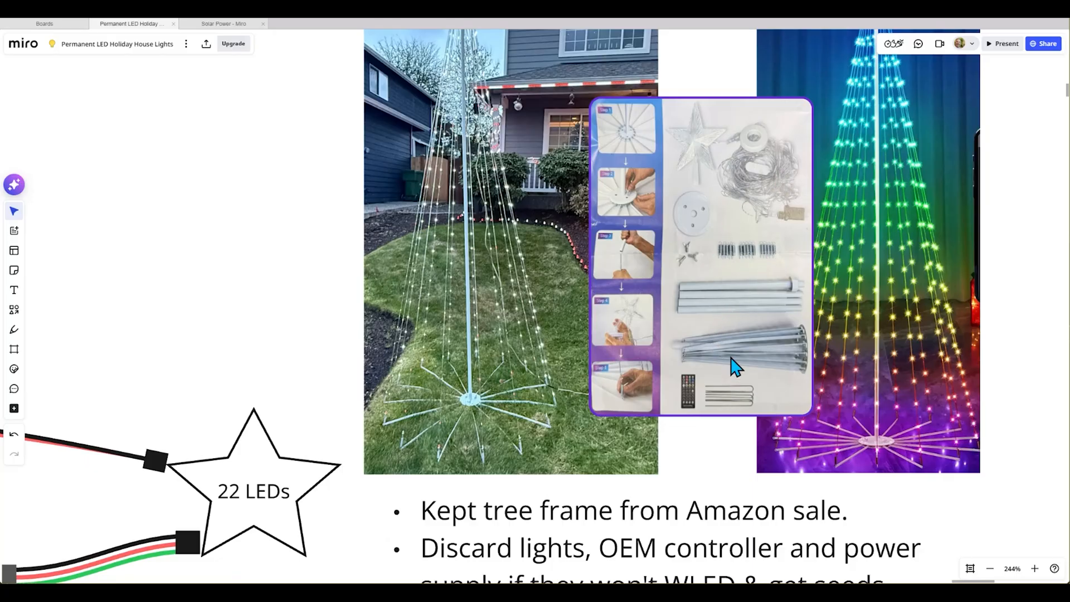
pyautogui.scroll(-3)
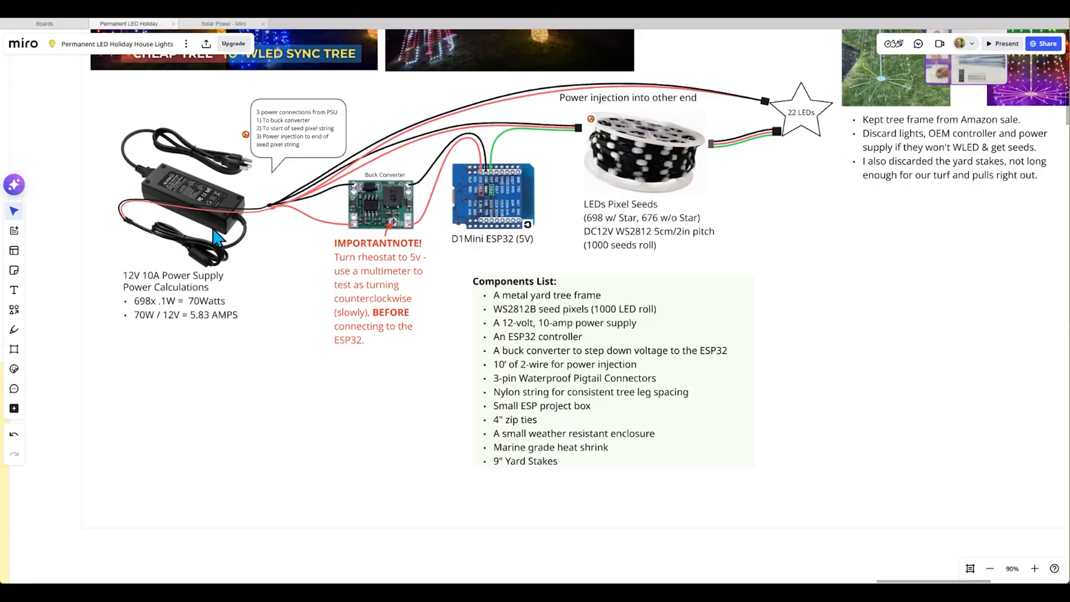
pyautogui.moveTo(514, 353)
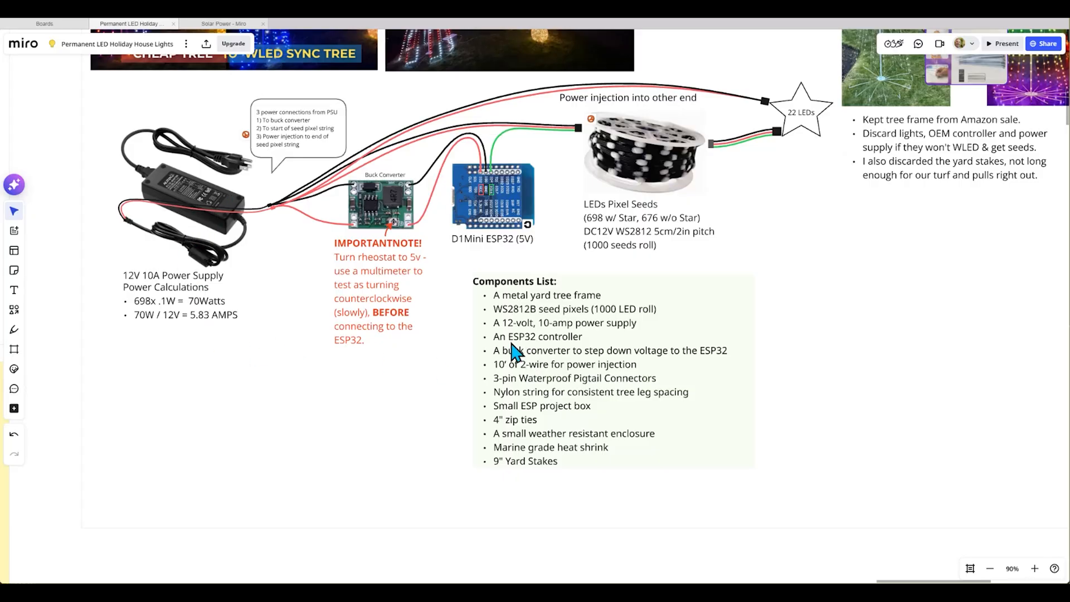
pyautogui.moveTo(495, 297)
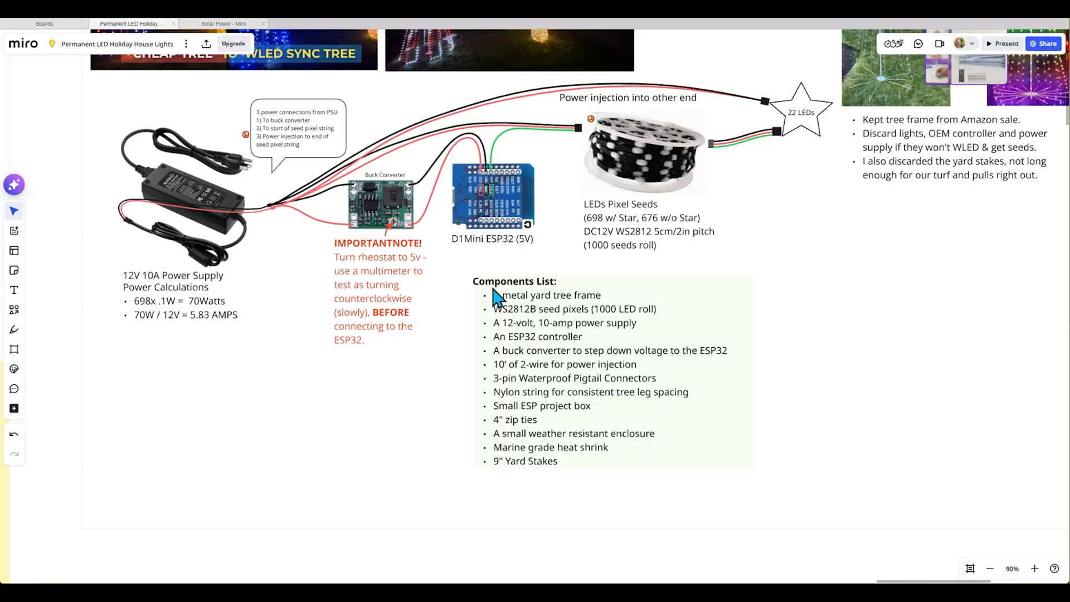
pyautogui.moveTo(461, 215)
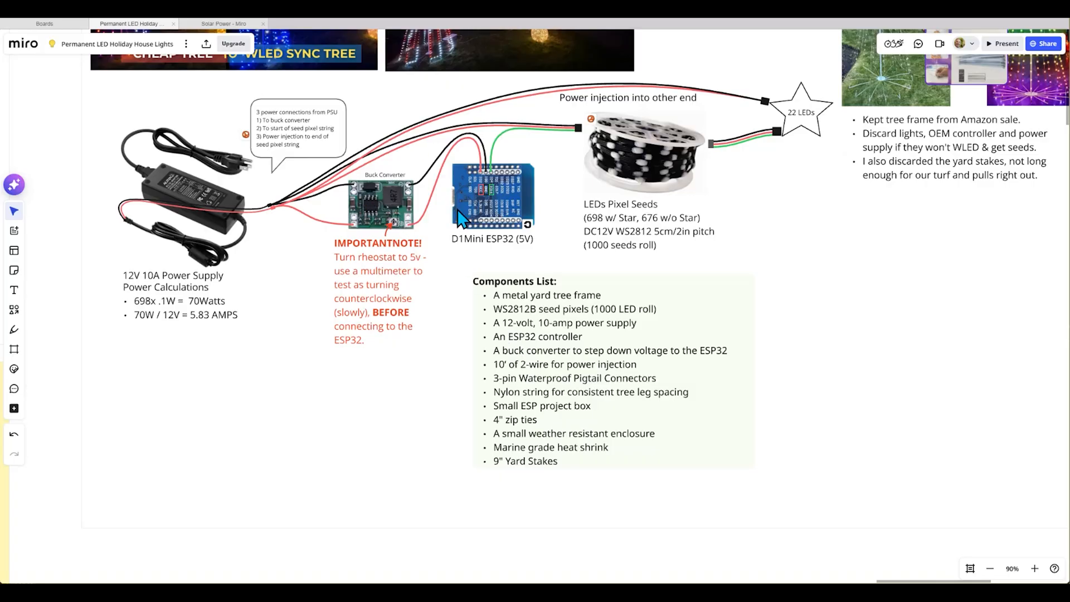
pyautogui.moveTo(522, 227)
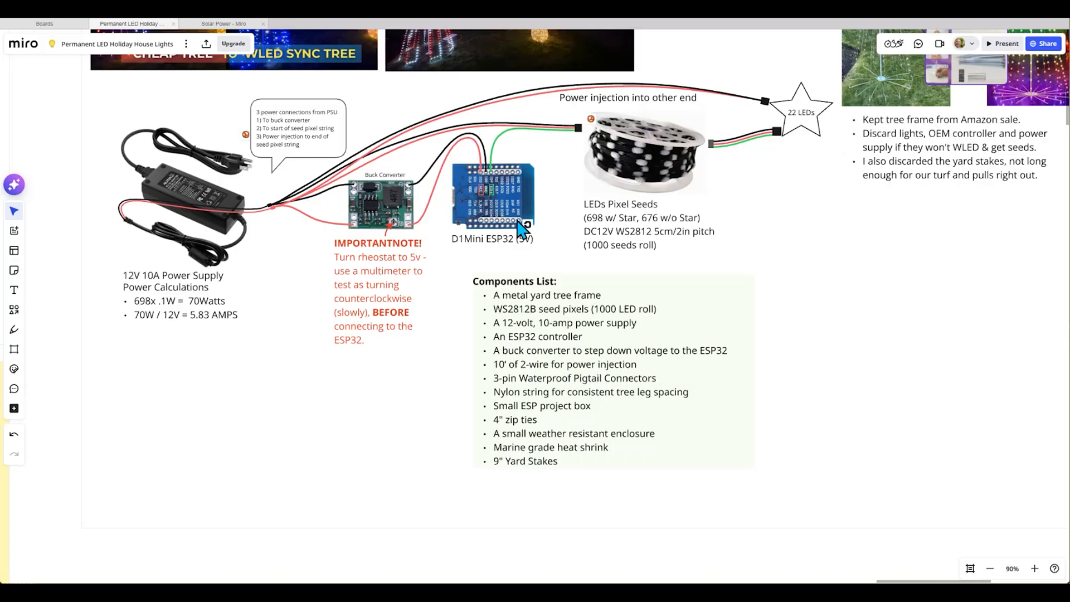
pyautogui.moveTo(358, 229)
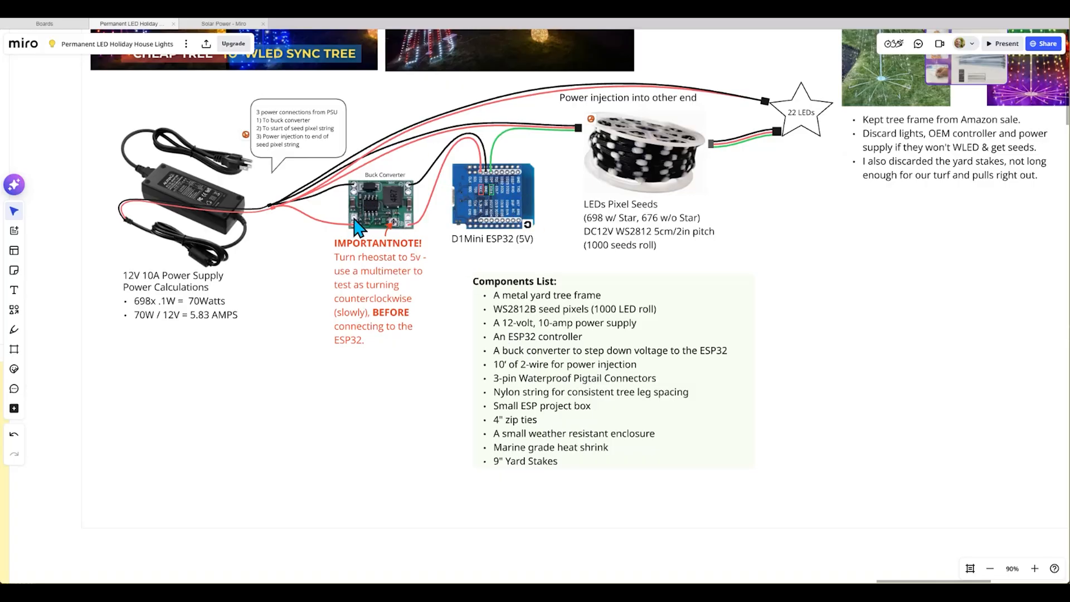
pyautogui.moveTo(381, 210)
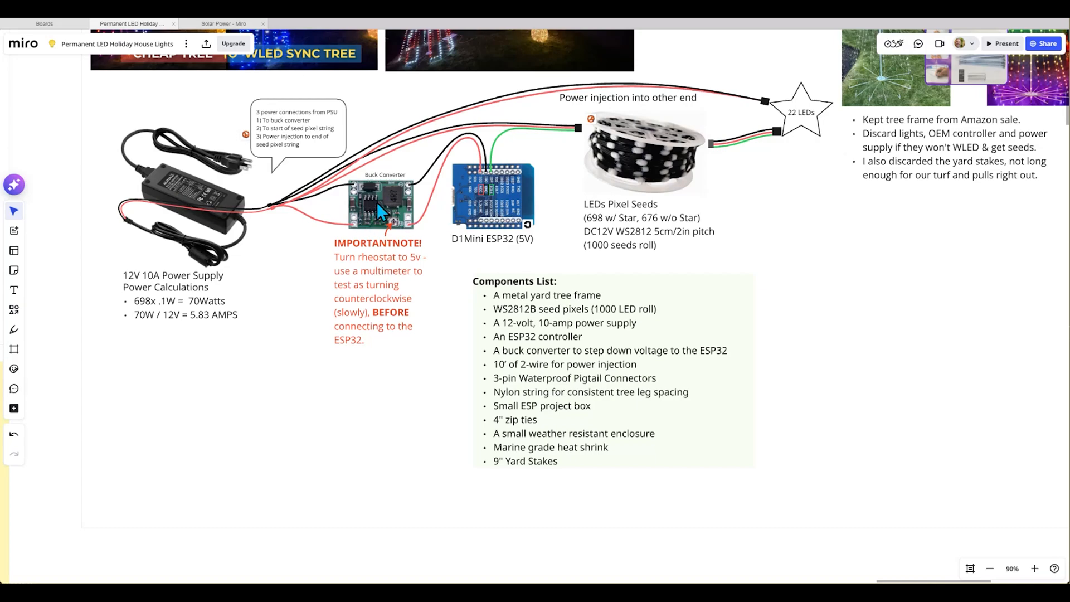
pyautogui.moveTo(395, 229)
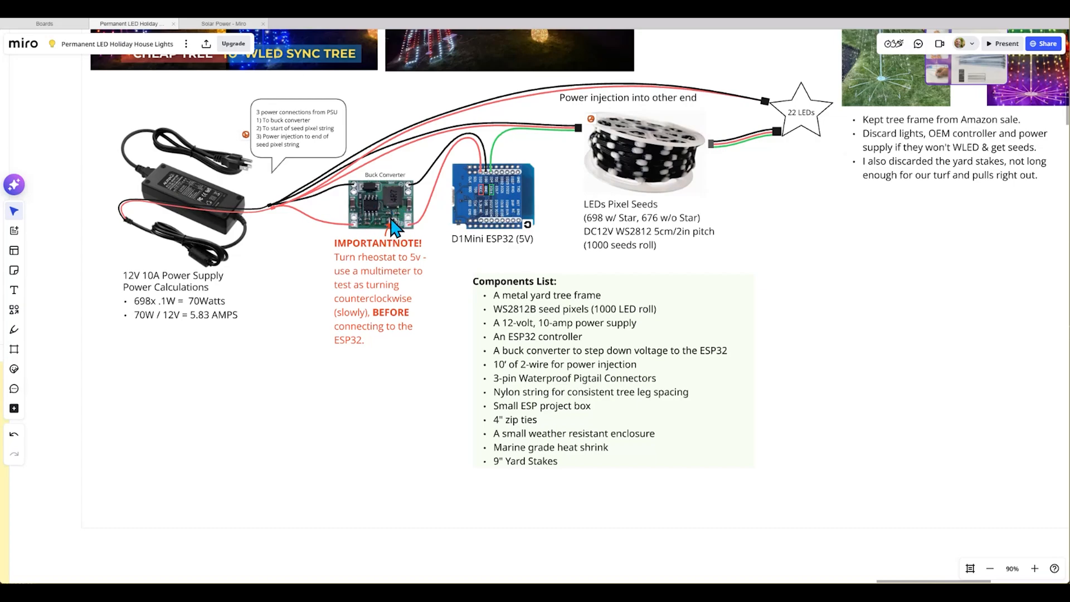
pyautogui.moveTo(517, 380)
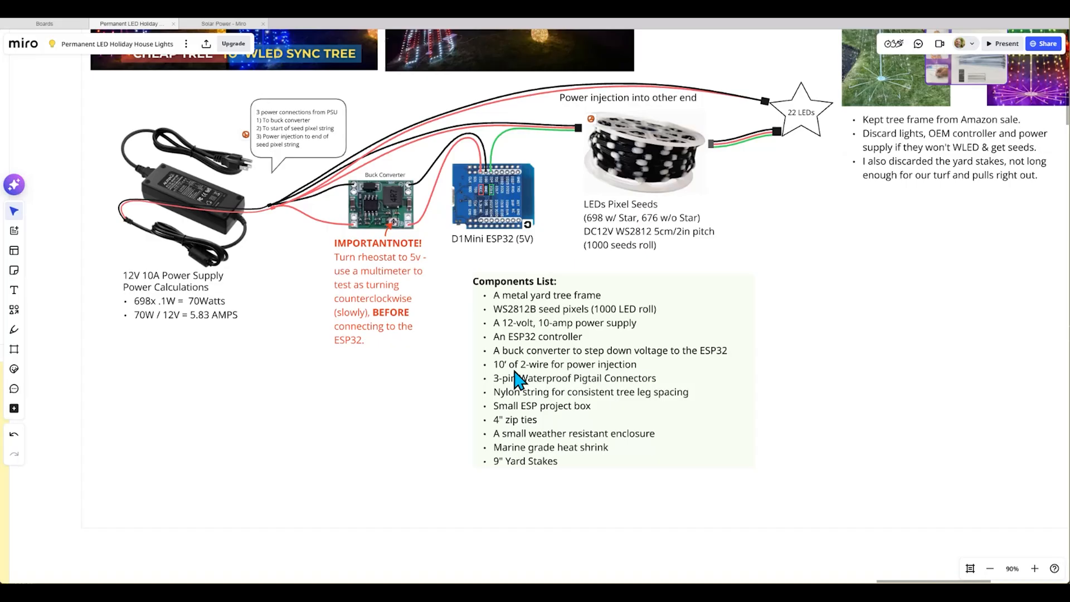
pyautogui.moveTo(557, 112)
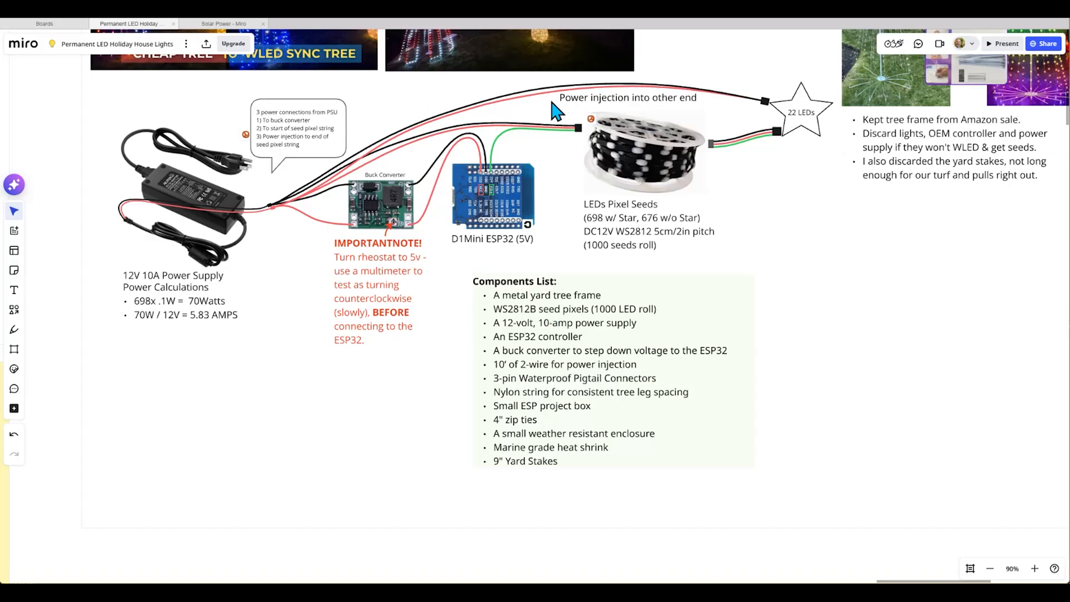
pyautogui.moveTo(730, 114)
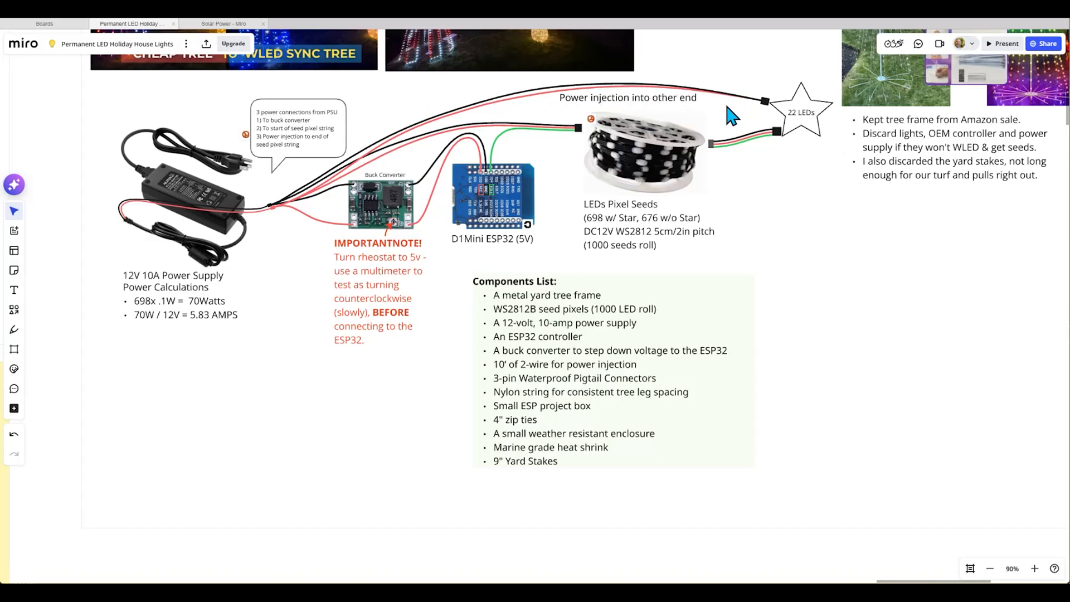
pyautogui.moveTo(539, 169)
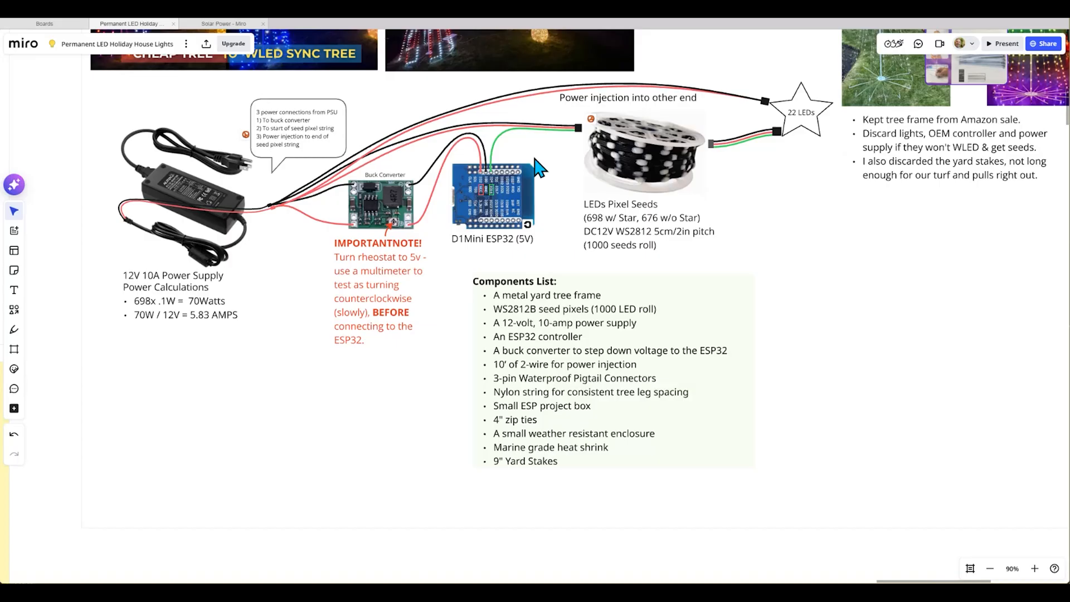
pyautogui.moveTo(604, 417)
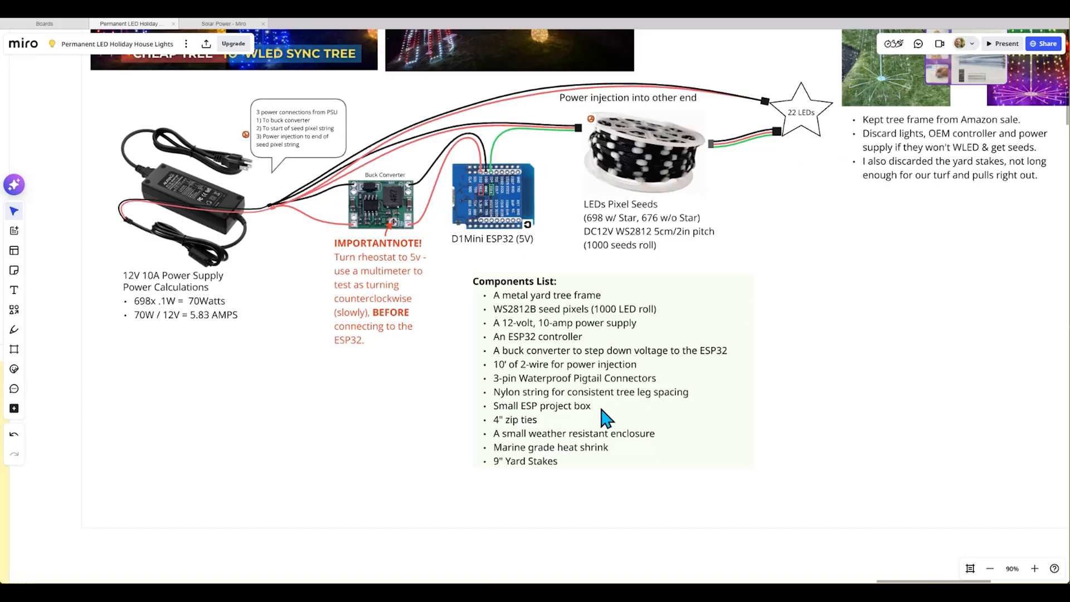
pyautogui.moveTo(606, 422)
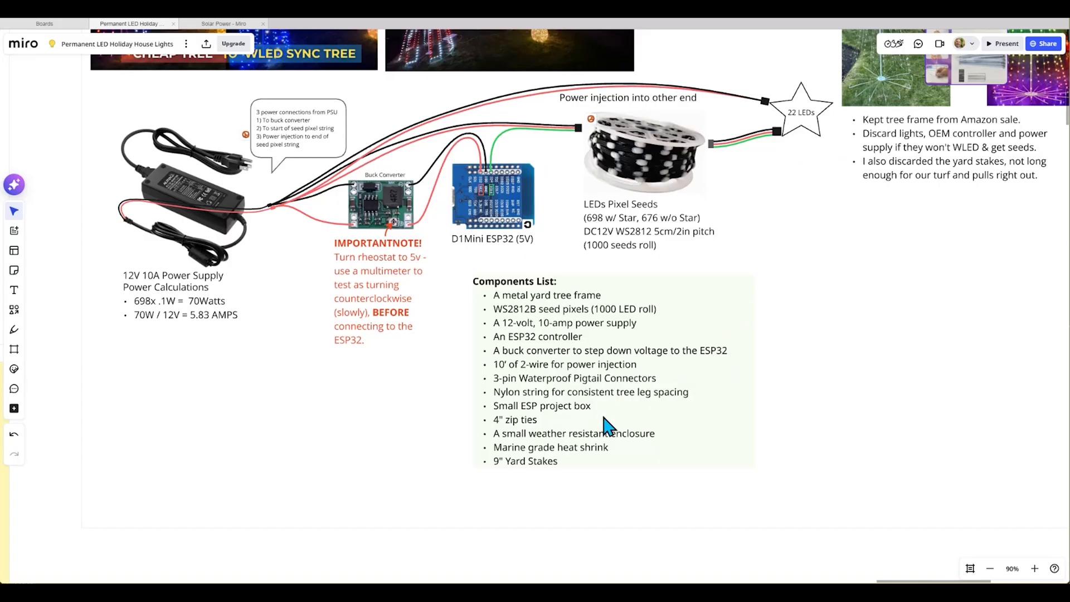
pyautogui.moveTo(520, 390)
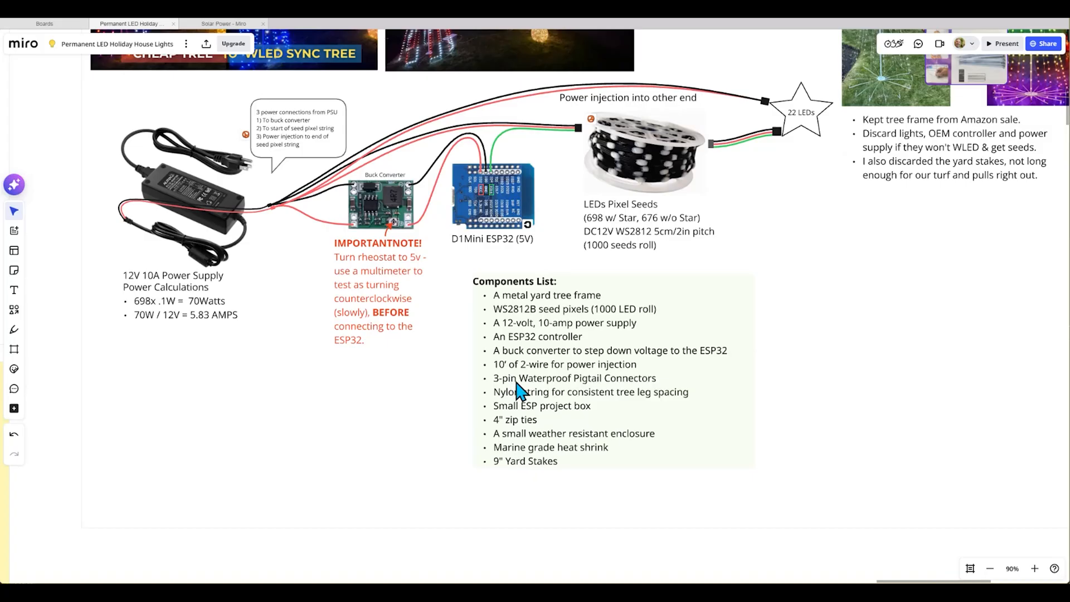
pyautogui.moveTo(559, 402)
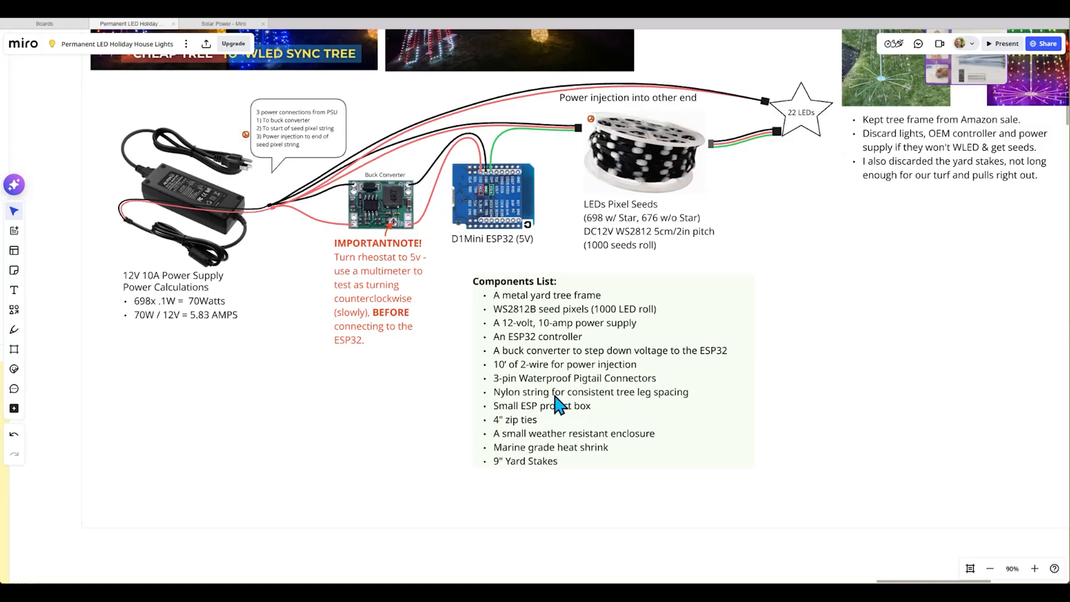
pyautogui.moveTo(582, 405)
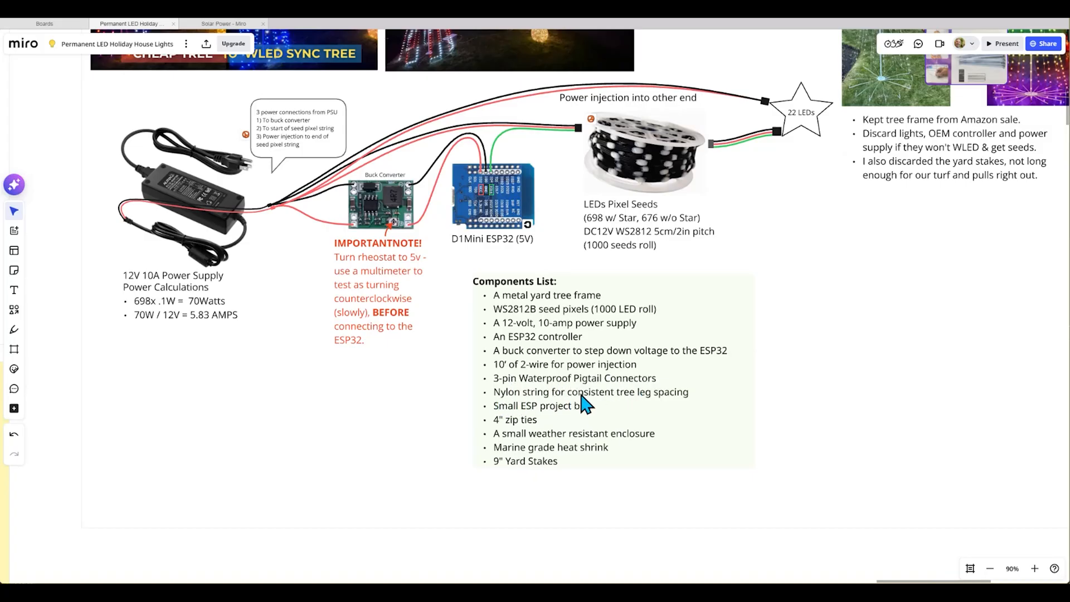
pyautogui.moveTo(675, 402)
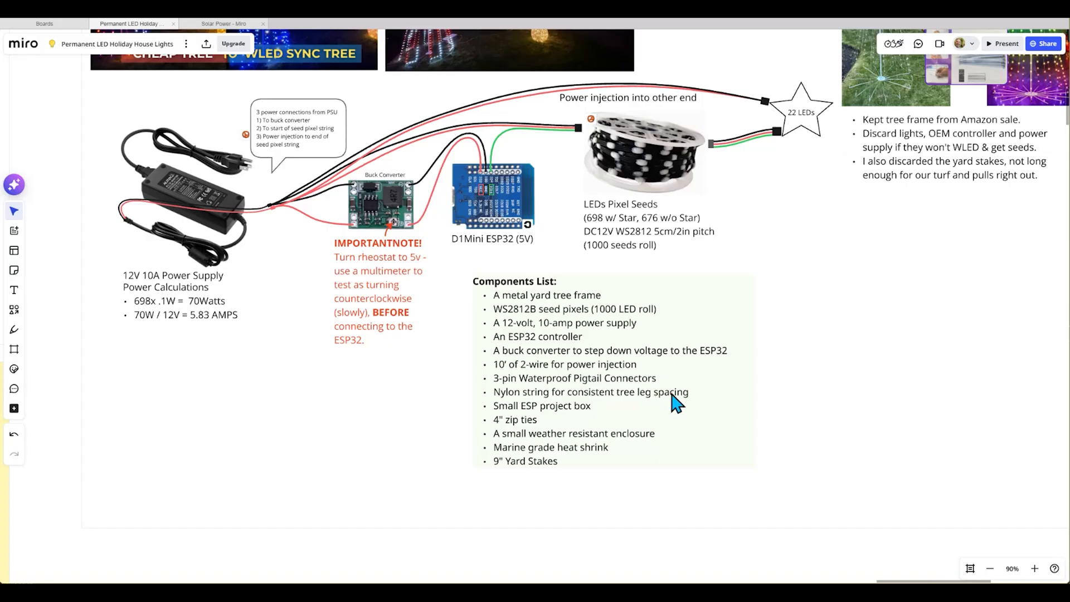
pyautogui.moveTo(608, 412)
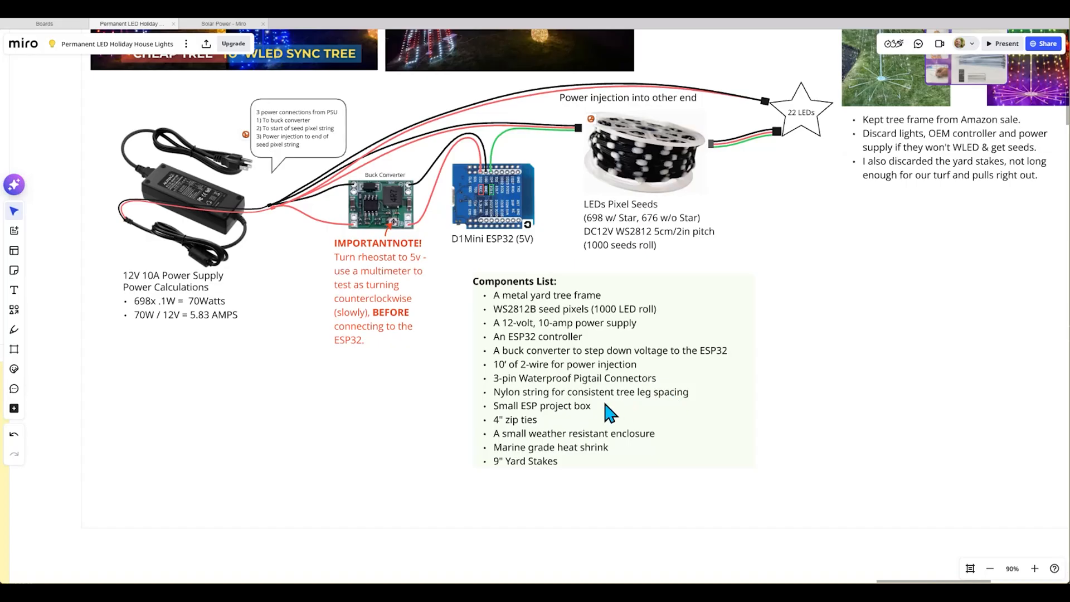
pyautogui.moveTo(574, 419)
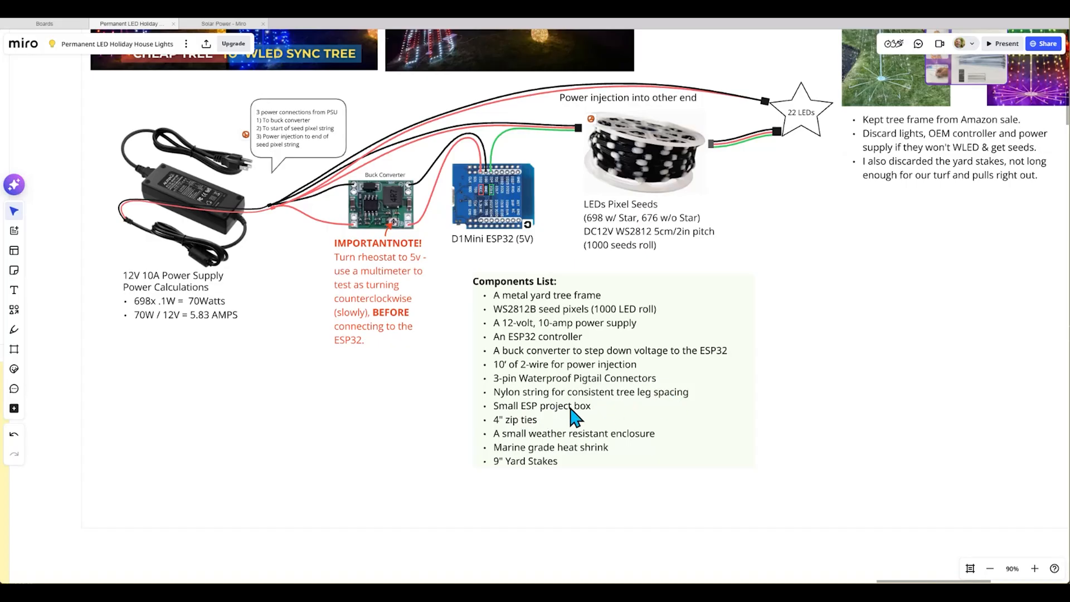
pyautogui.moveTo(519, 191)
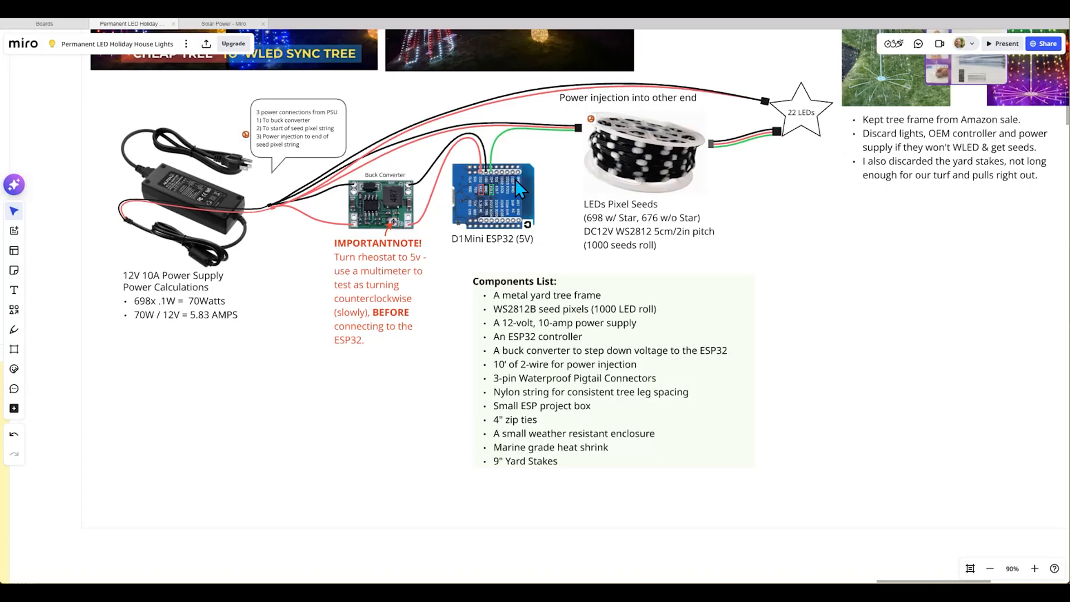
pyautogui.moveTo(440, 232)
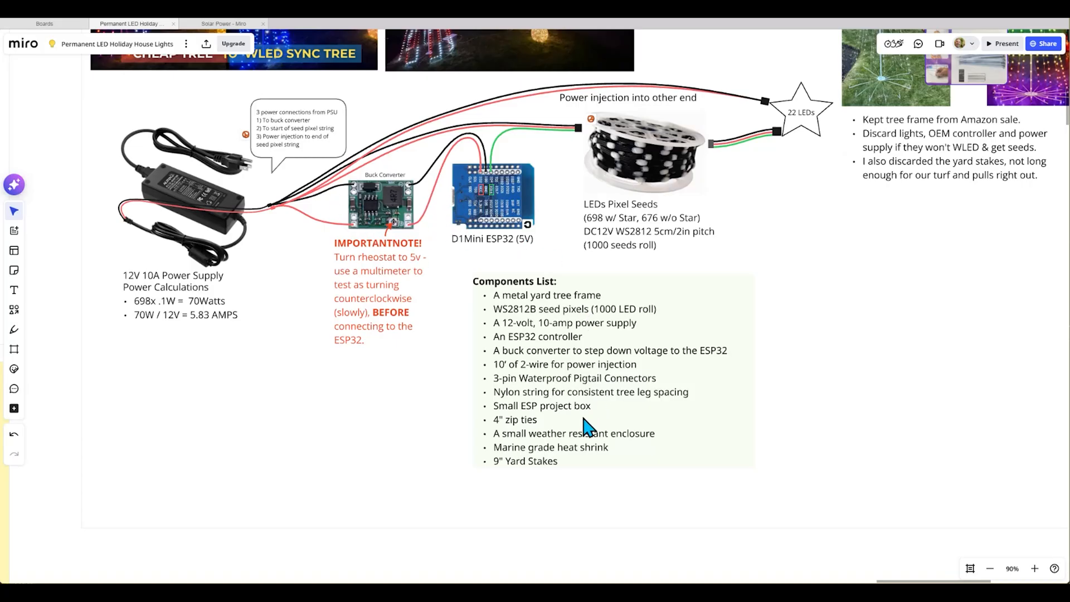
pyautogui.moveTo(553, 440)
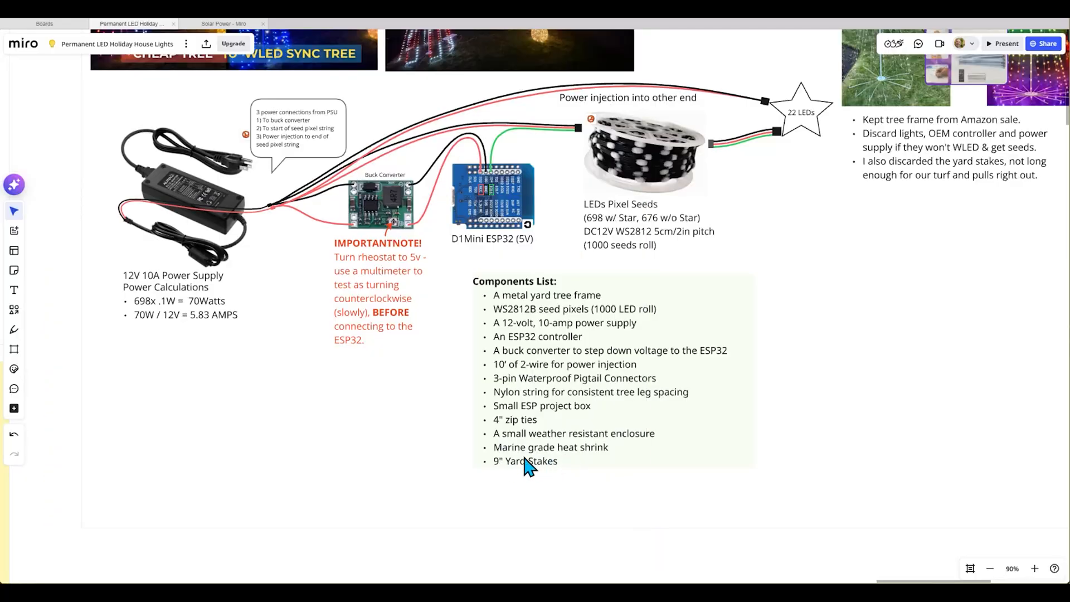
pyautogui.moveTo(539, 478)
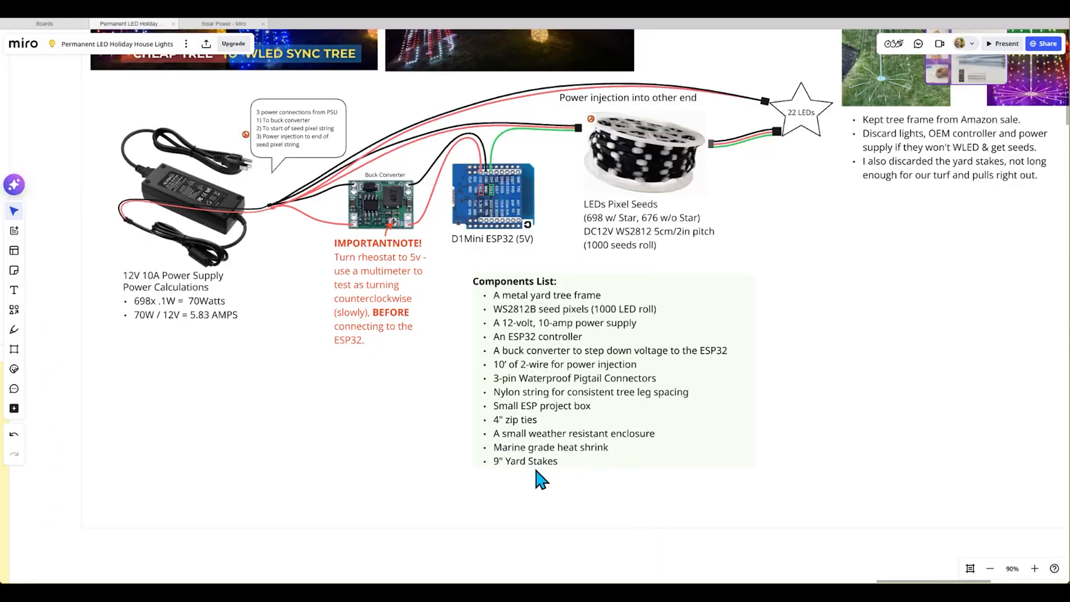
pyautogui.moveTo(676, 348)
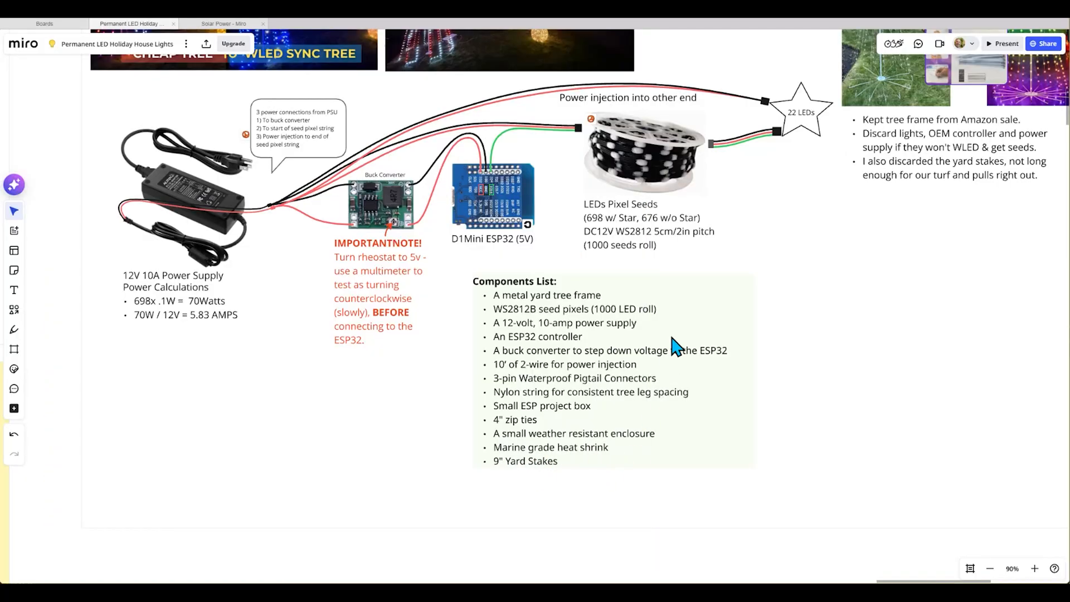
pyautogui.moveTo(676, 346)
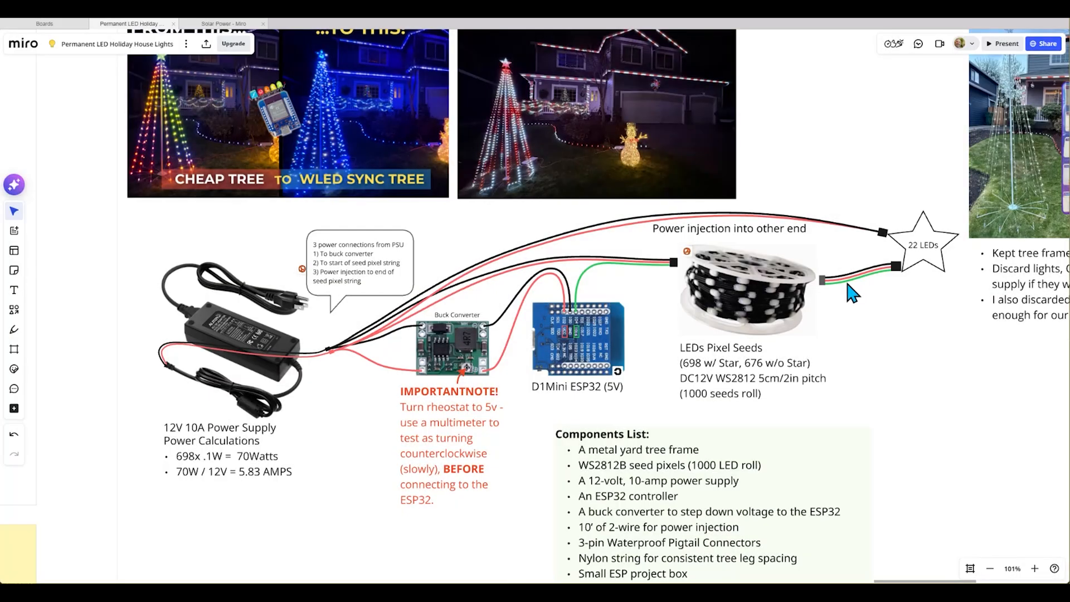
pyautogui.moveTo(182, 450)
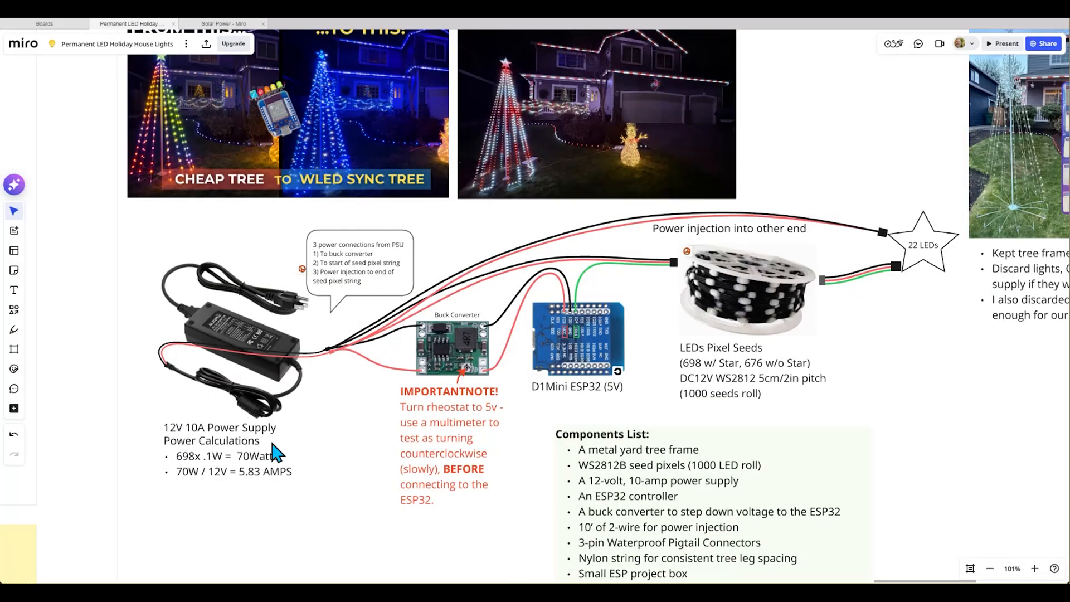
pyautogui.moveTo(570, 372)
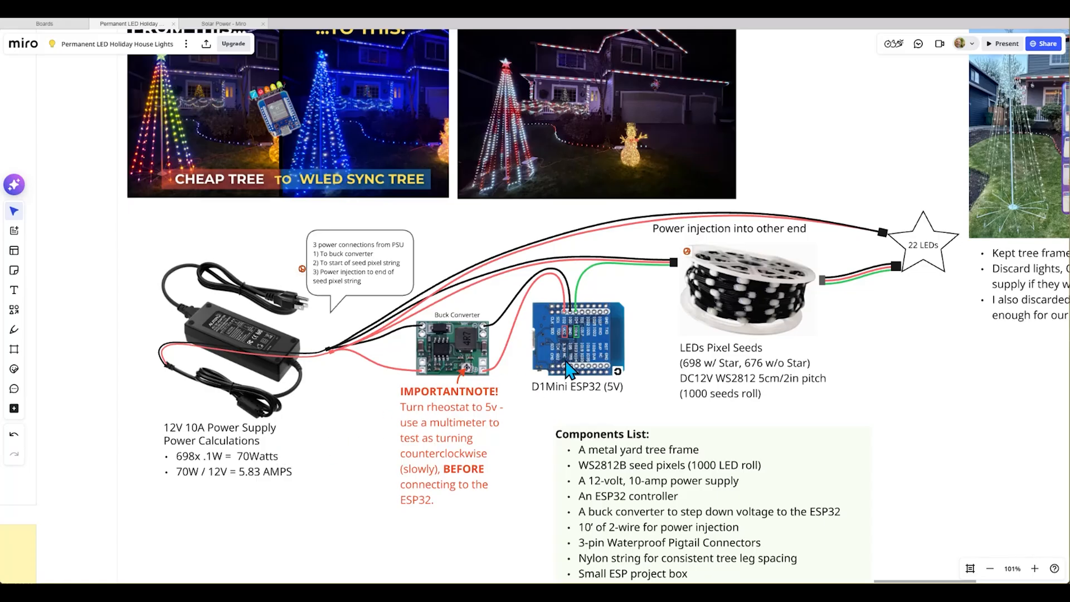
pyautogui.moveTo(604, 407)
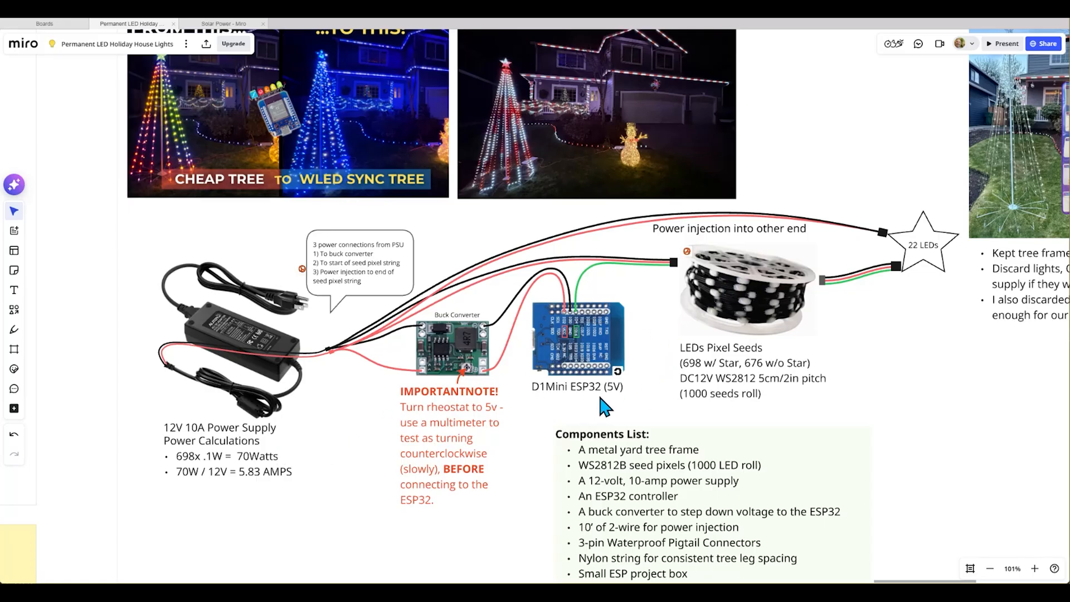
pyautogui.moveTo(599, 368)
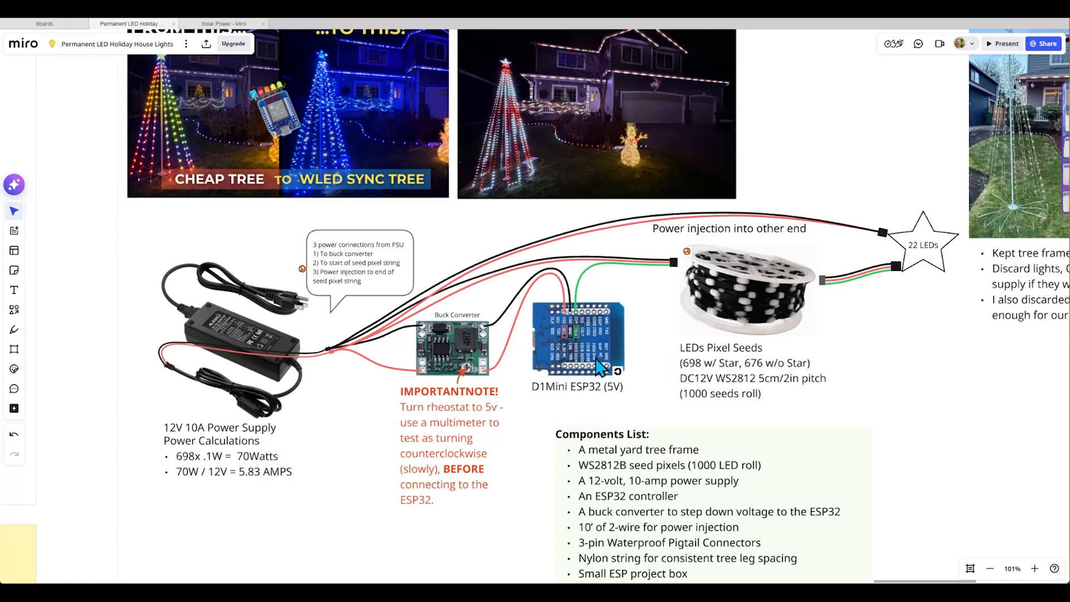
pyautogui.moveTo(668, 394)
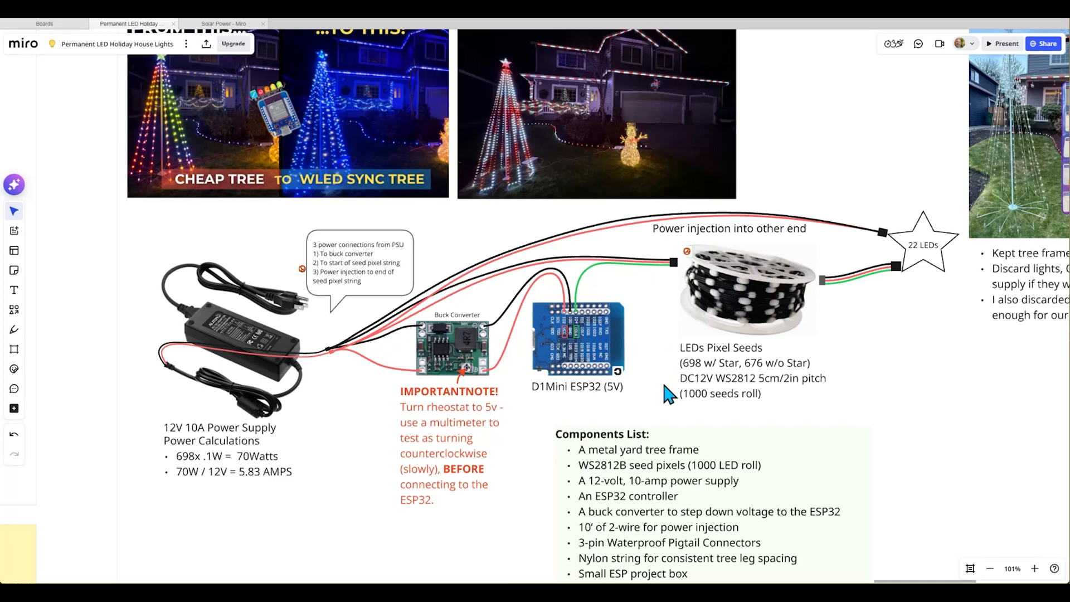
pyautogui.moveTo(761, 392)
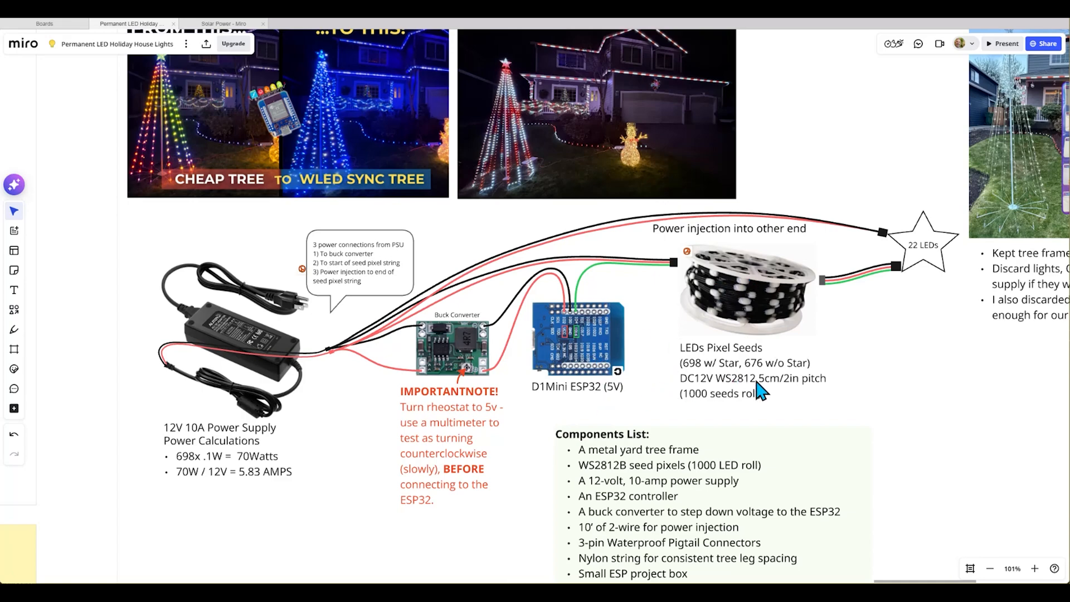
pyautogui.moveTo(695, 392)
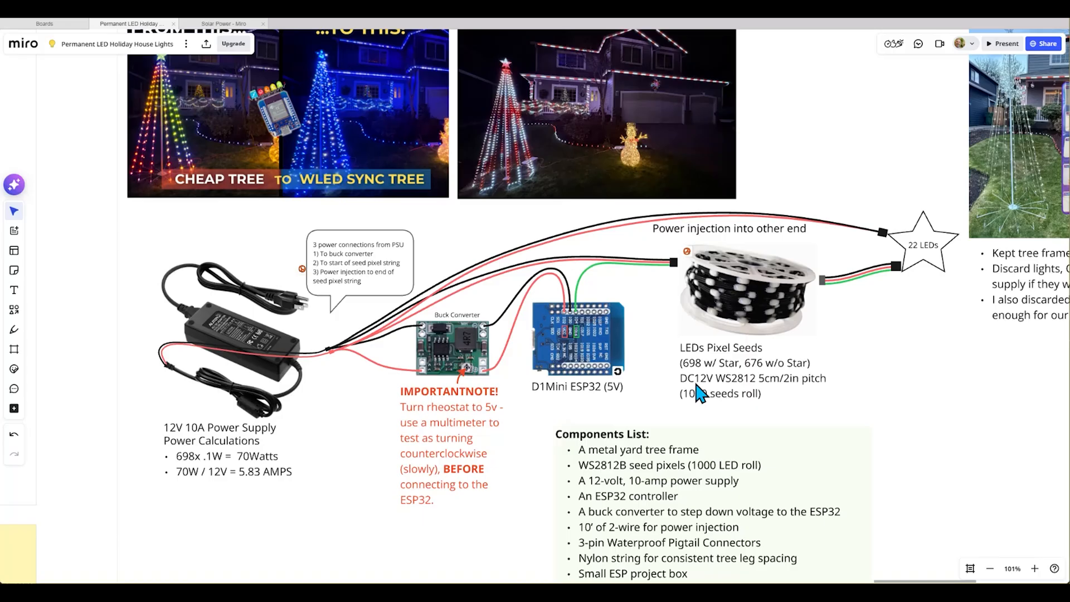
pyautogui.moveTo(784, 398)
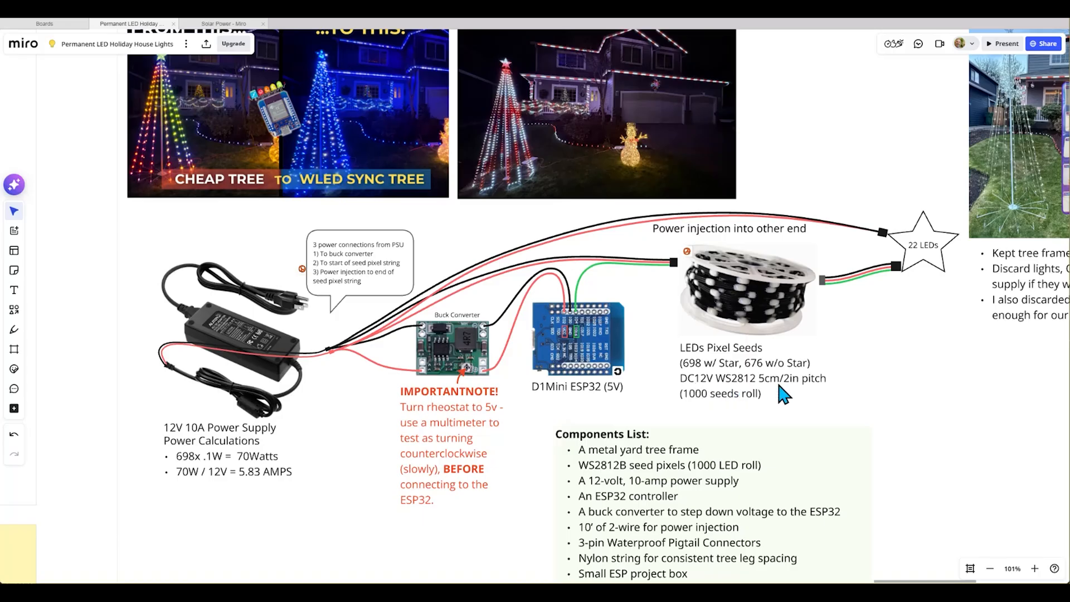
pyautogui.moveTo(264, 420)
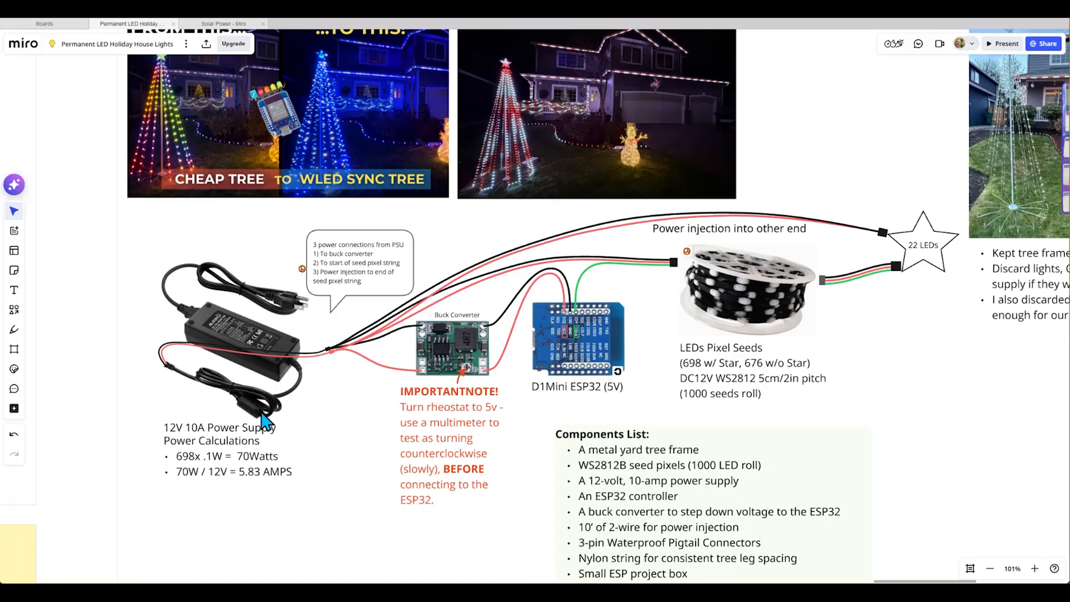
pyautogui.moveTo(358, 362)
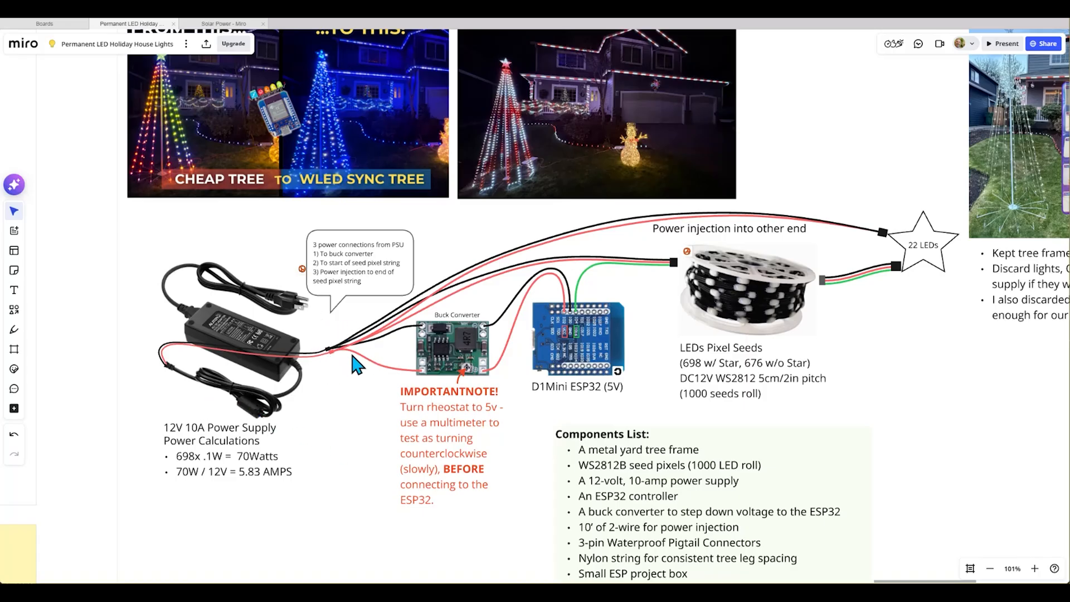
pyautogui.moveTo(423, 338)
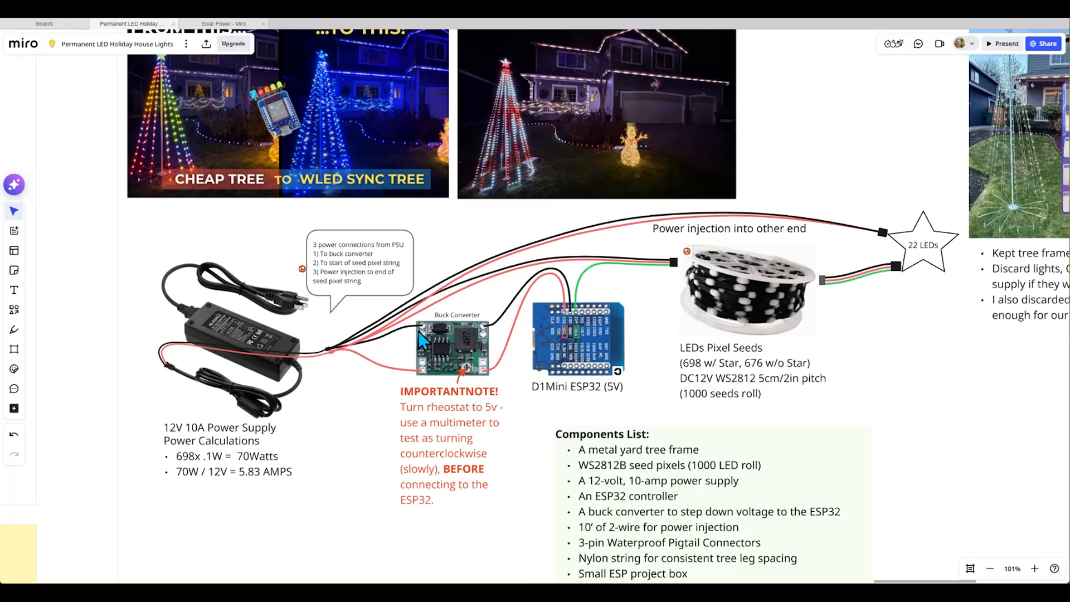
pyautogui.moveTo(432, 383)
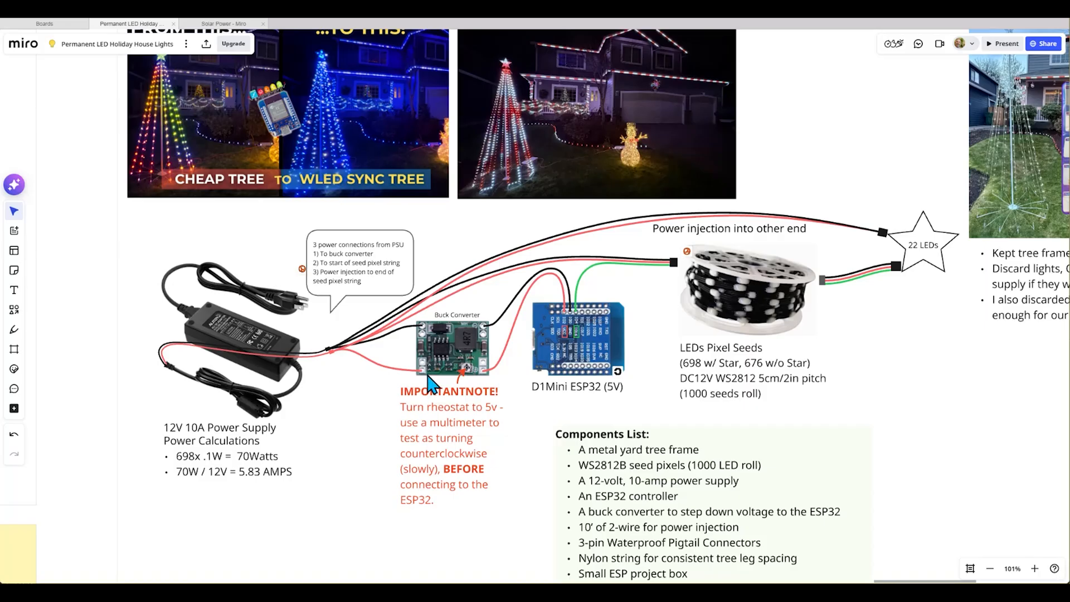
pyautogui.moveTo(482, 402)
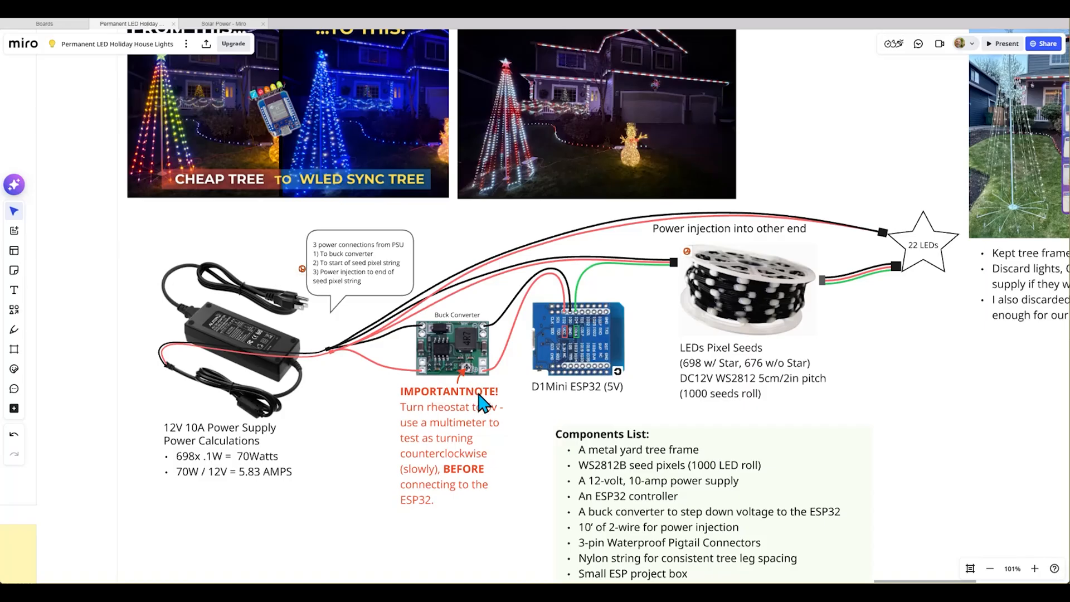
pyautogui.moveTo(469, 427)
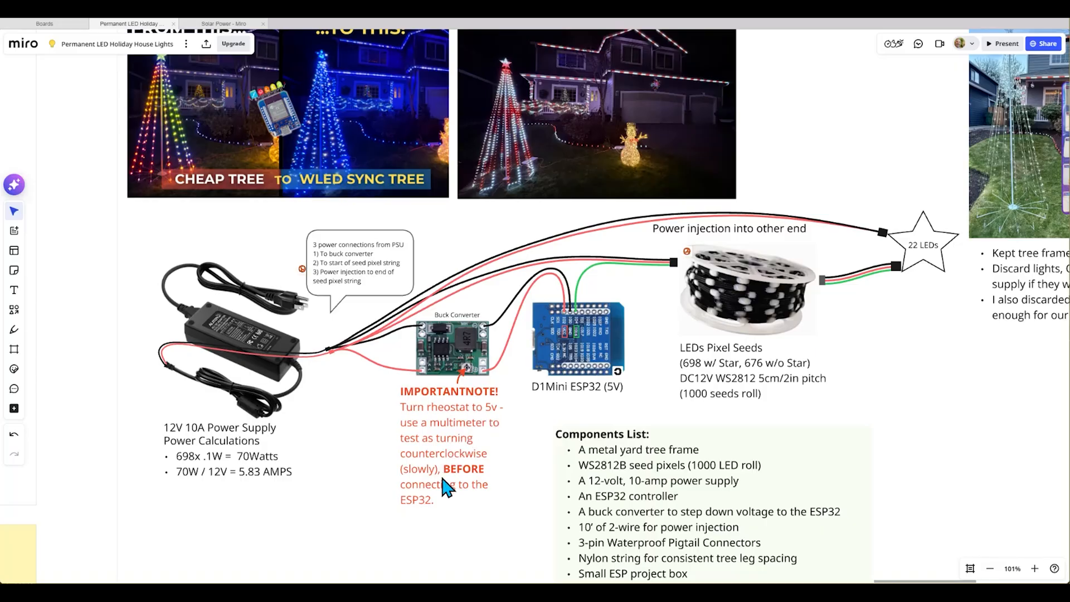
pyautogui.moveTo(456, 486)
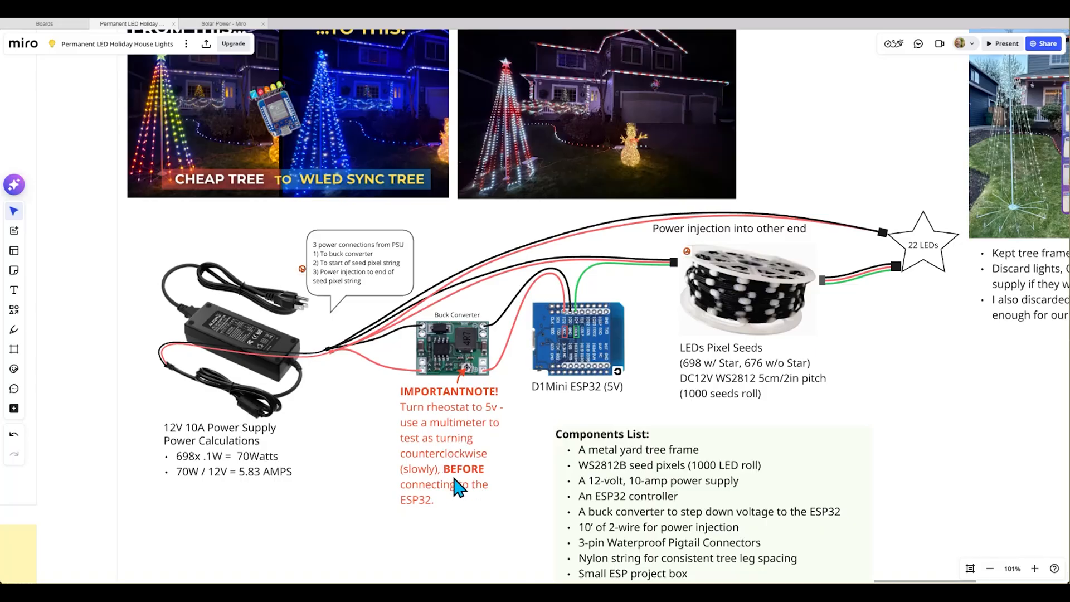
pyautogui.moveTo(529, 434)
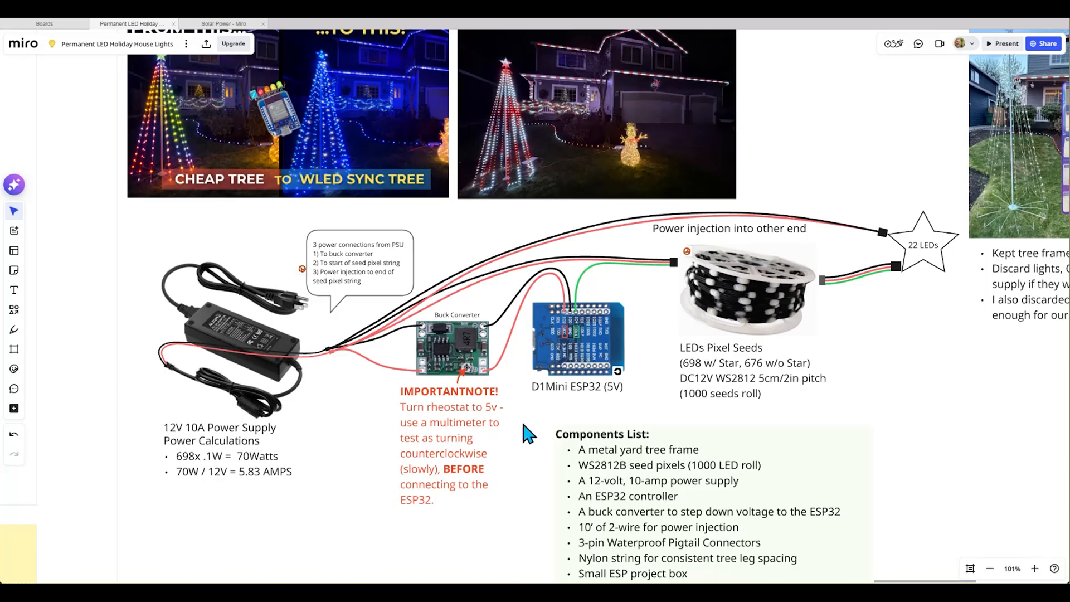
pyautogui.moveTo(559, 407)
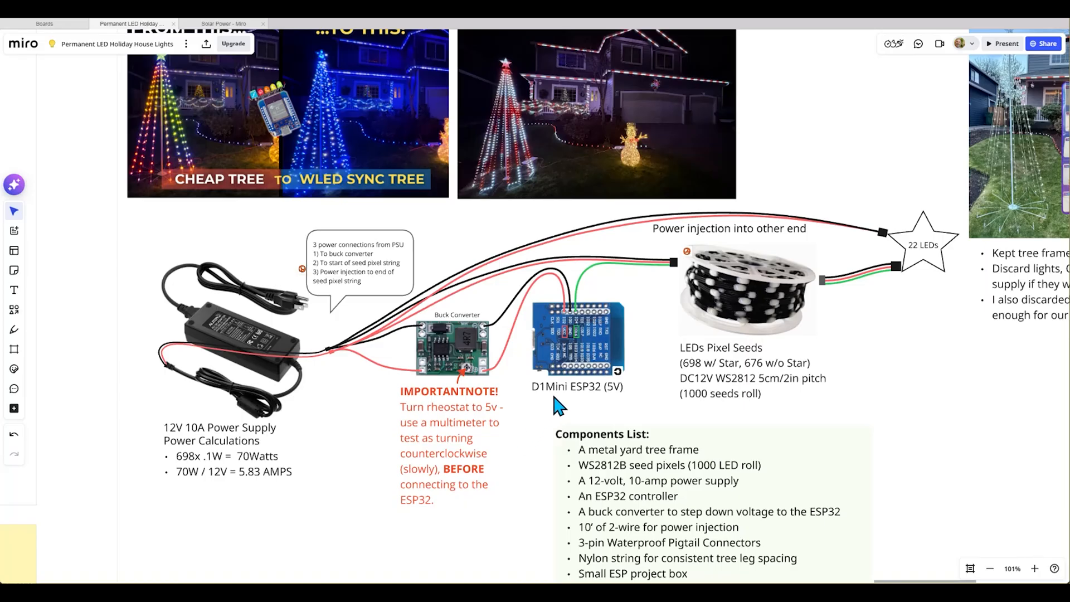
pyautogui.moveTo(580, 398)
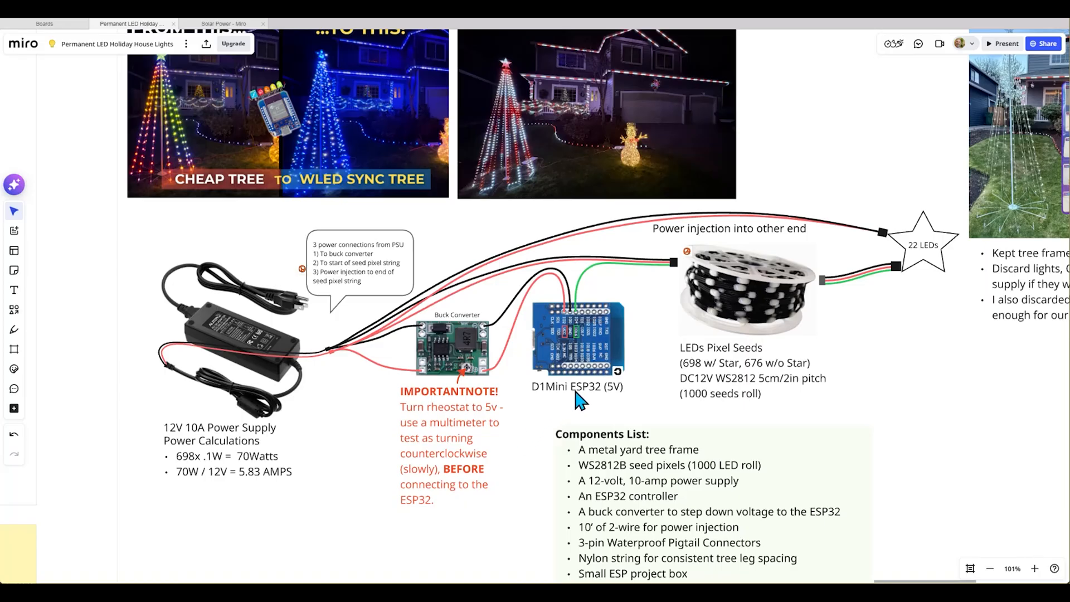
pyautogui.moveTo(574, 398)
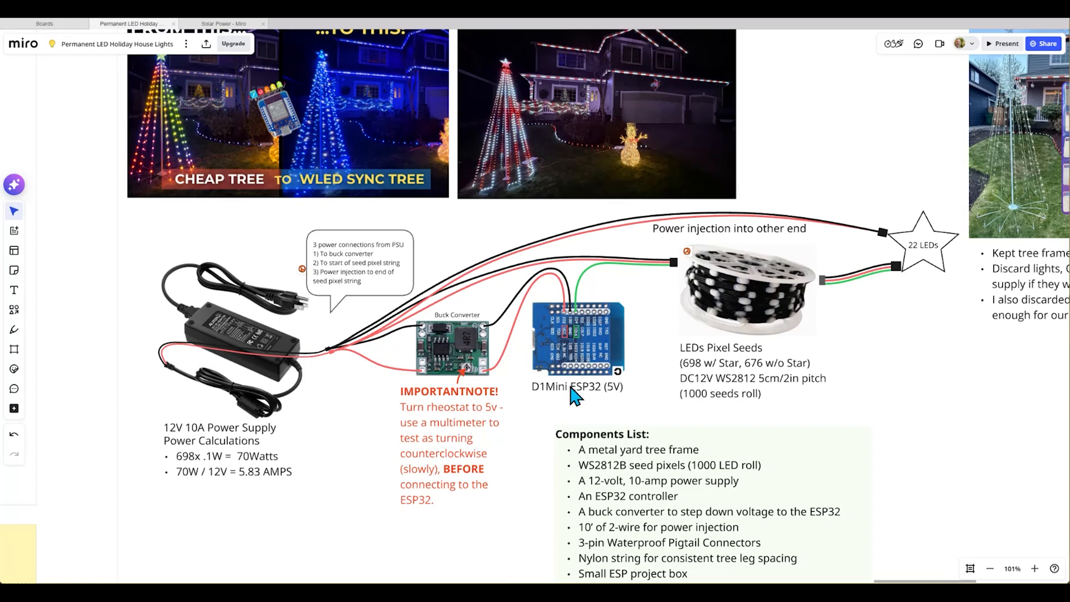
pyautogui.moveTo(481, 289)
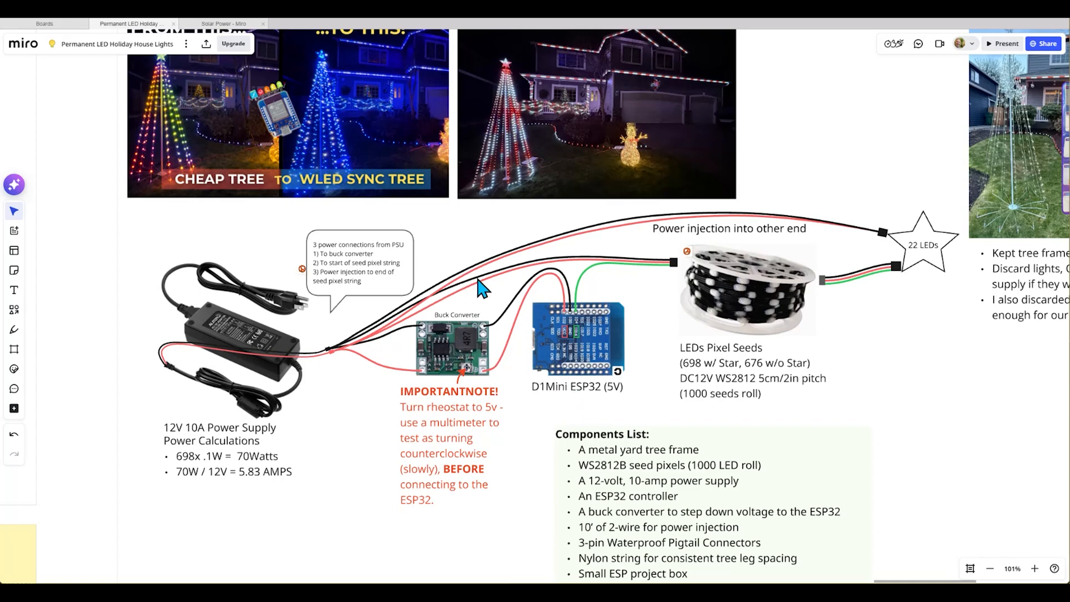
pyautogui.moveTo(681, 273)
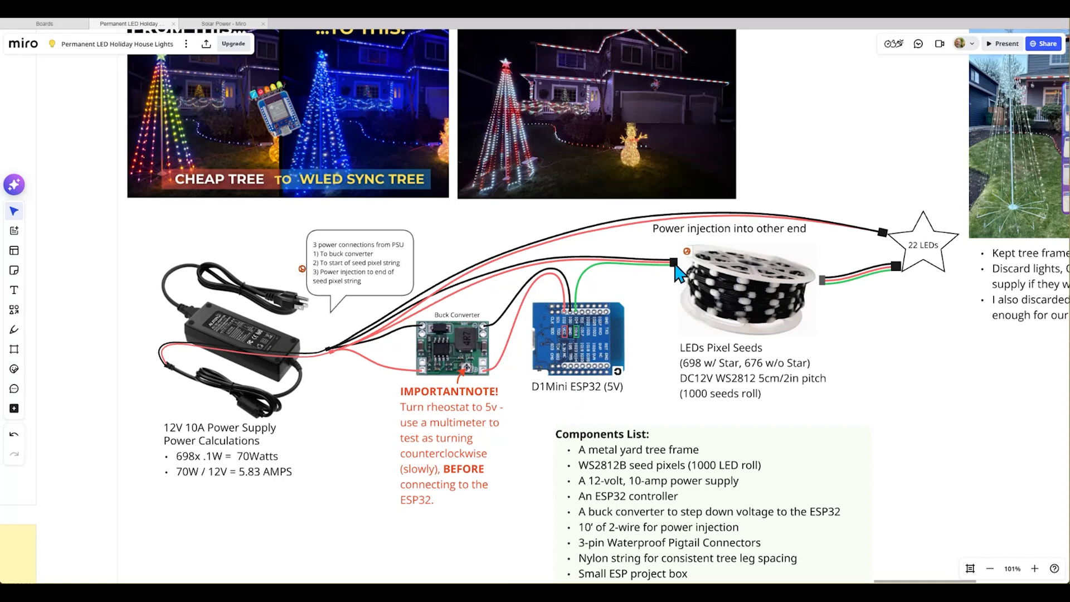
pyautogui.moveTo(519, 276)
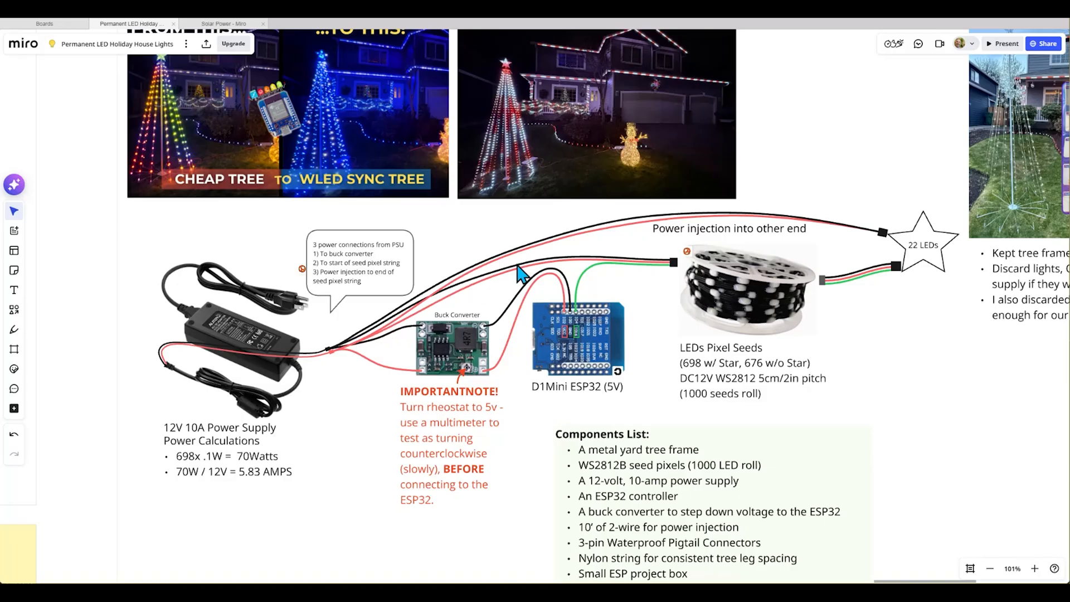
pyautogui.moveTo(921, 229)
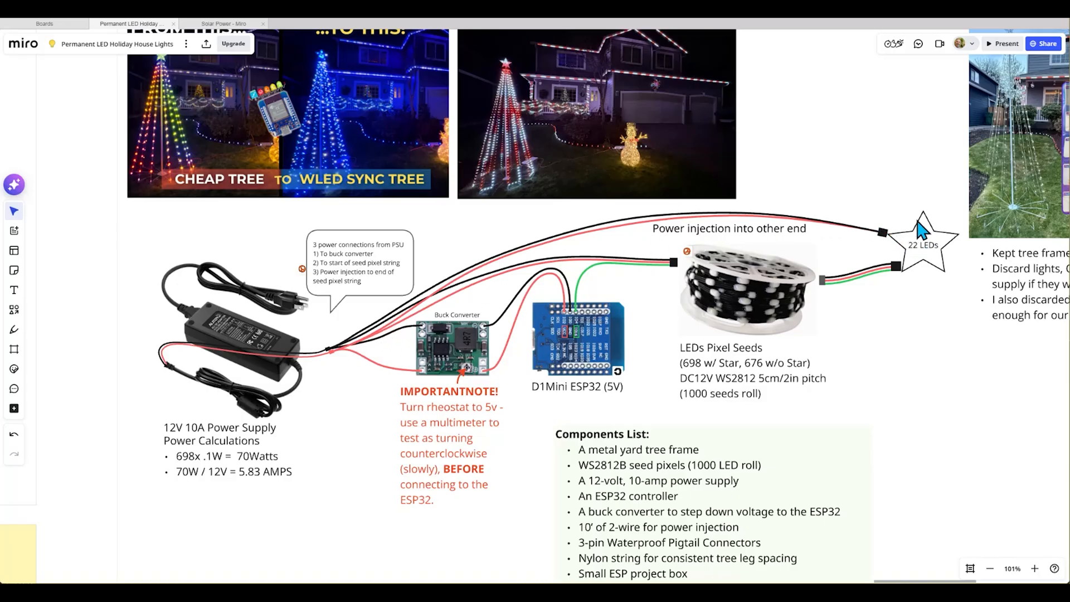
pyautogui.moveTo(931, 300)
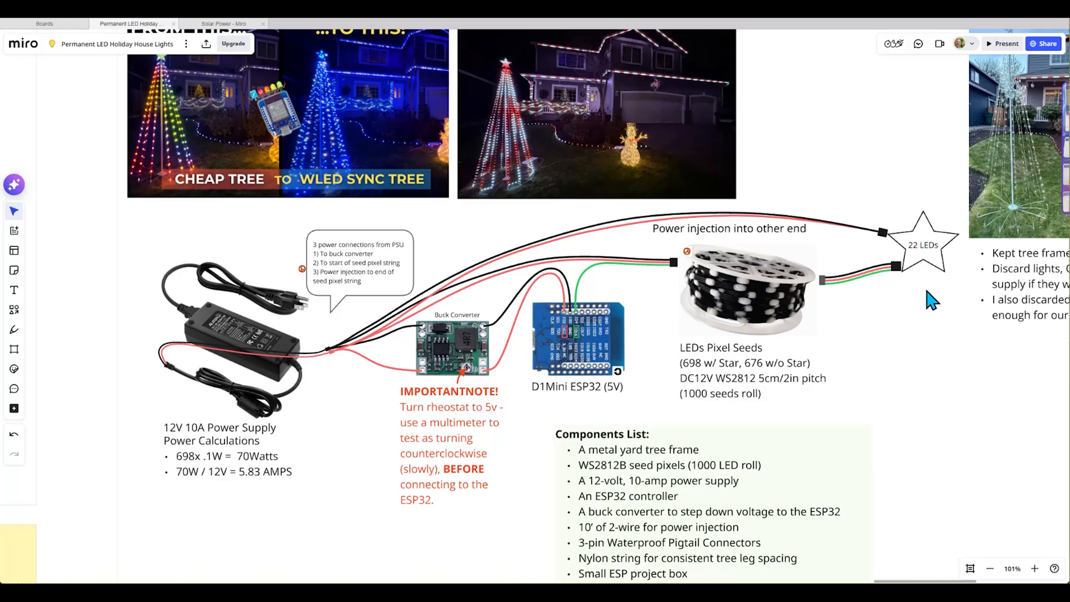
pyautogui.moveTo(893, 218)
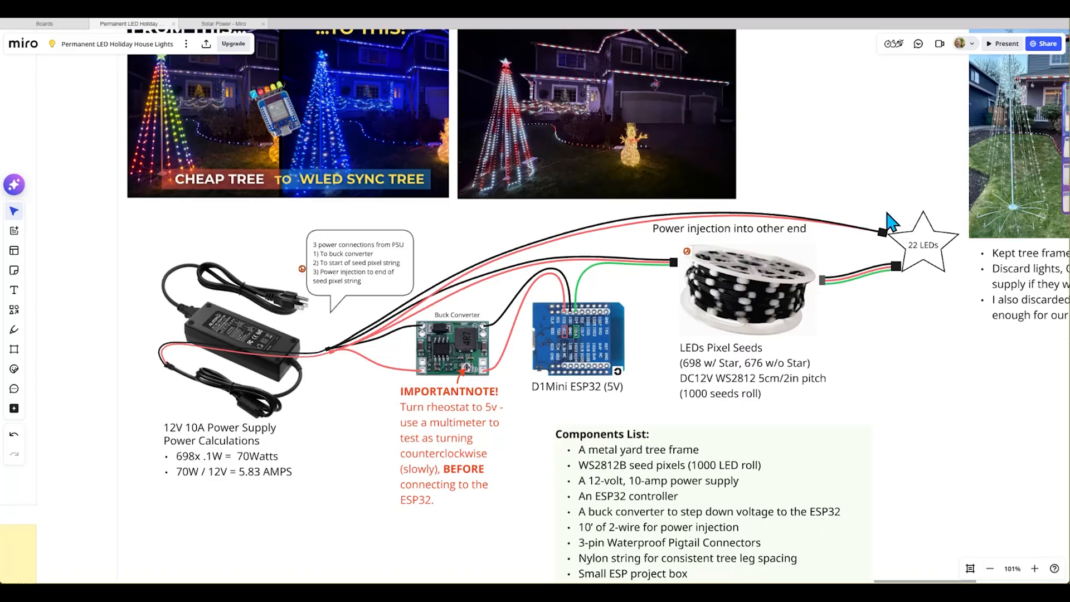
pyautogui.moveTo(611, 266)
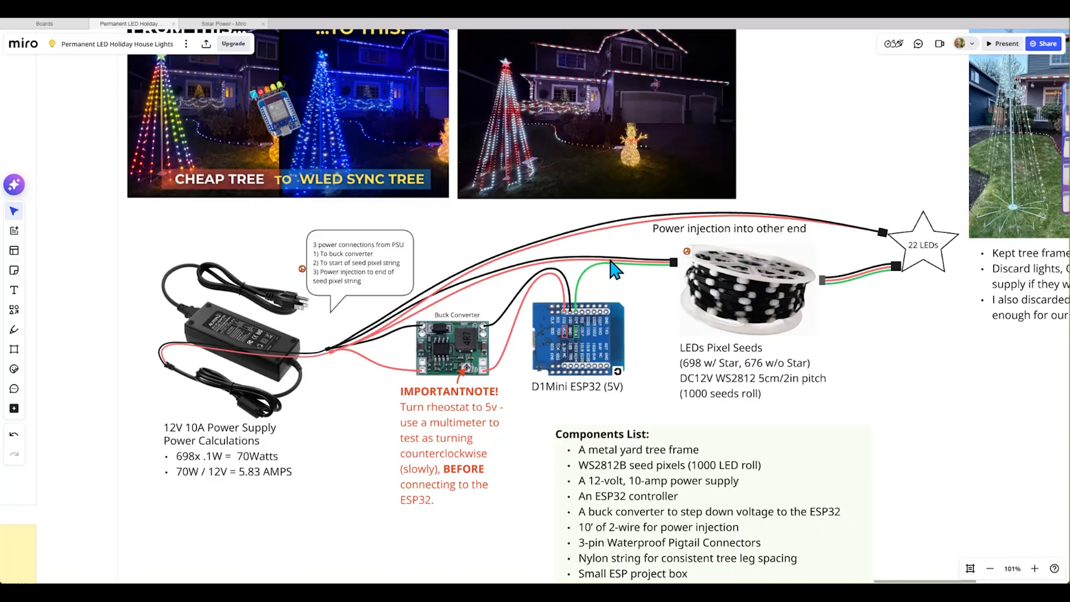
pyautogui.moveTo(580, 321)
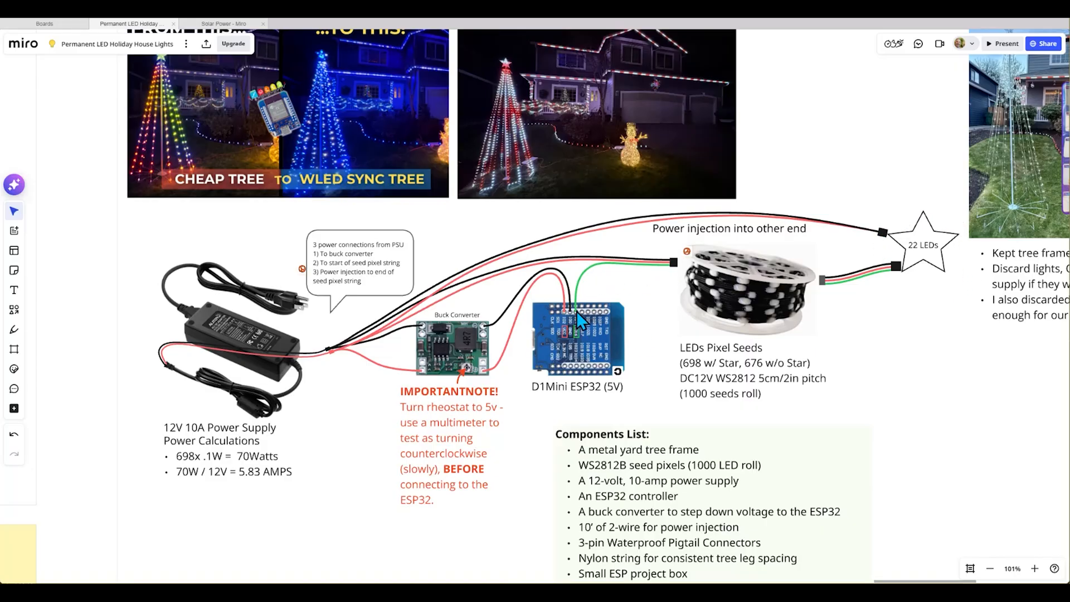
pyautogui.moveTo(285, 362)
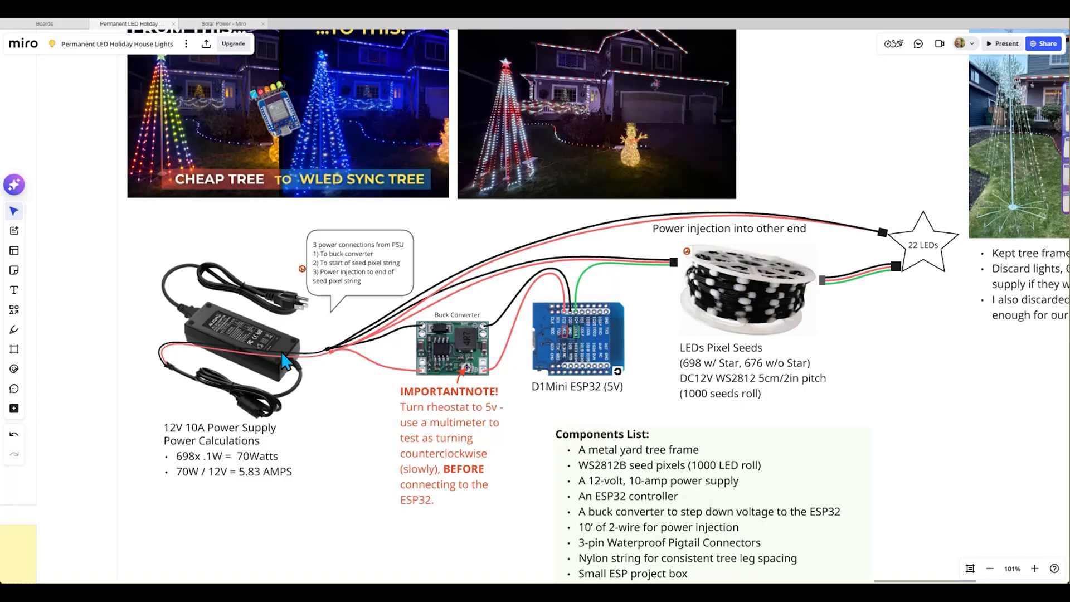
pyautogui.moveTo(334, 360)
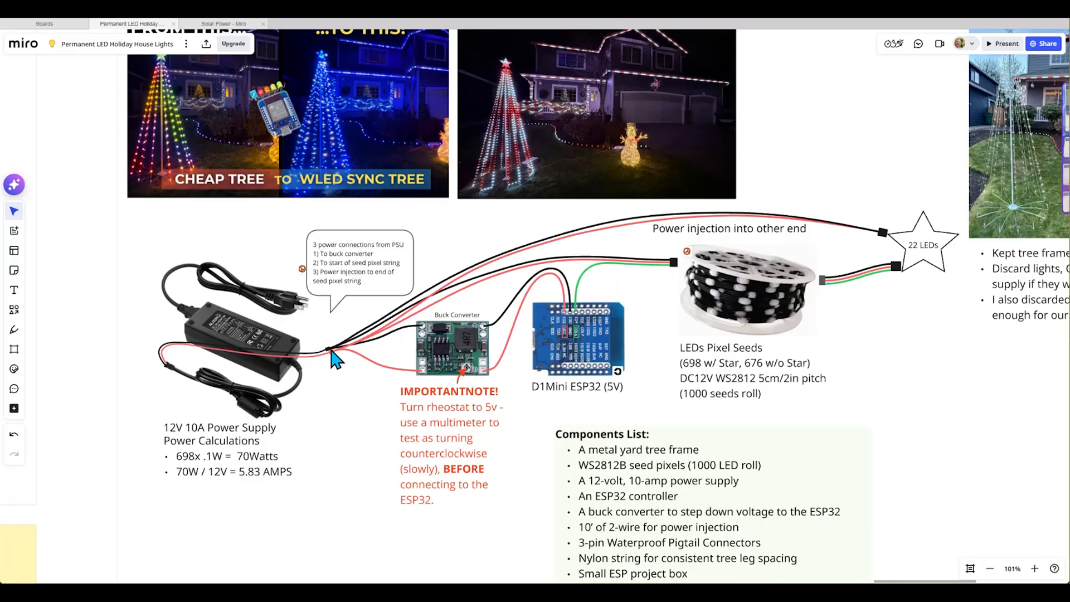
pyautogui.moveTo(471, 297)
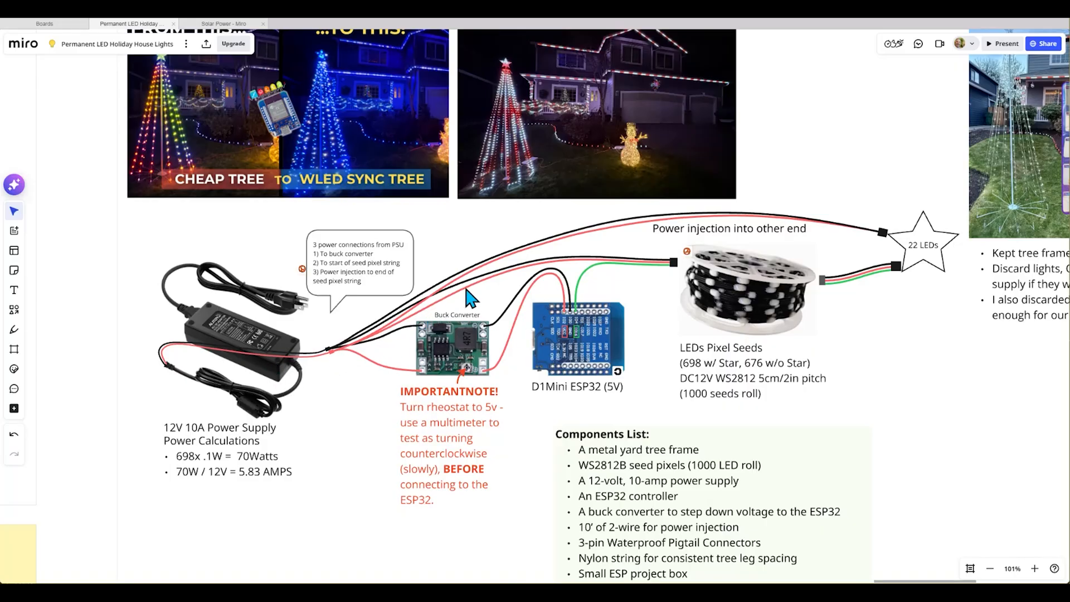
pyautogui.moveTo(855, 235)
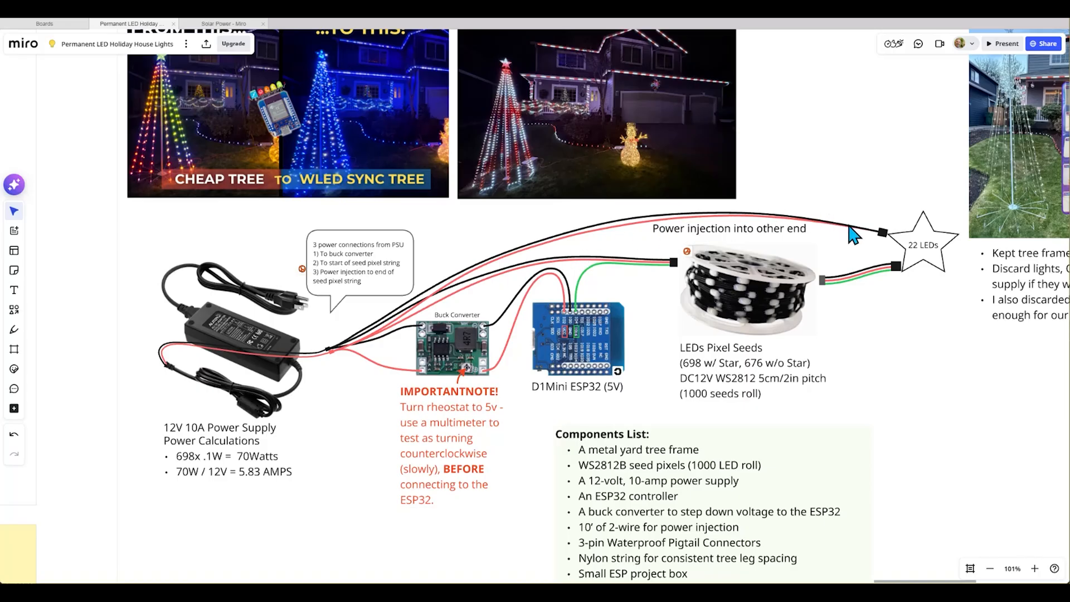
pyautogui.moveTo(850, 248)
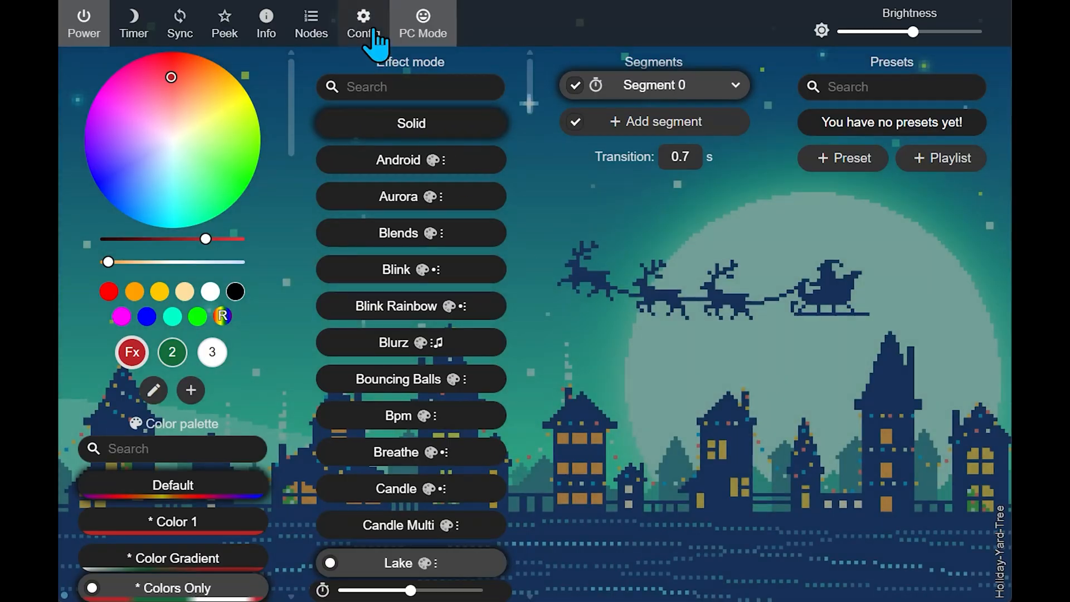
# Verify WS281x output on Data GPIO 16, then view the 2D setup showing 1D Strip.
pyautogui.click(363, 23)
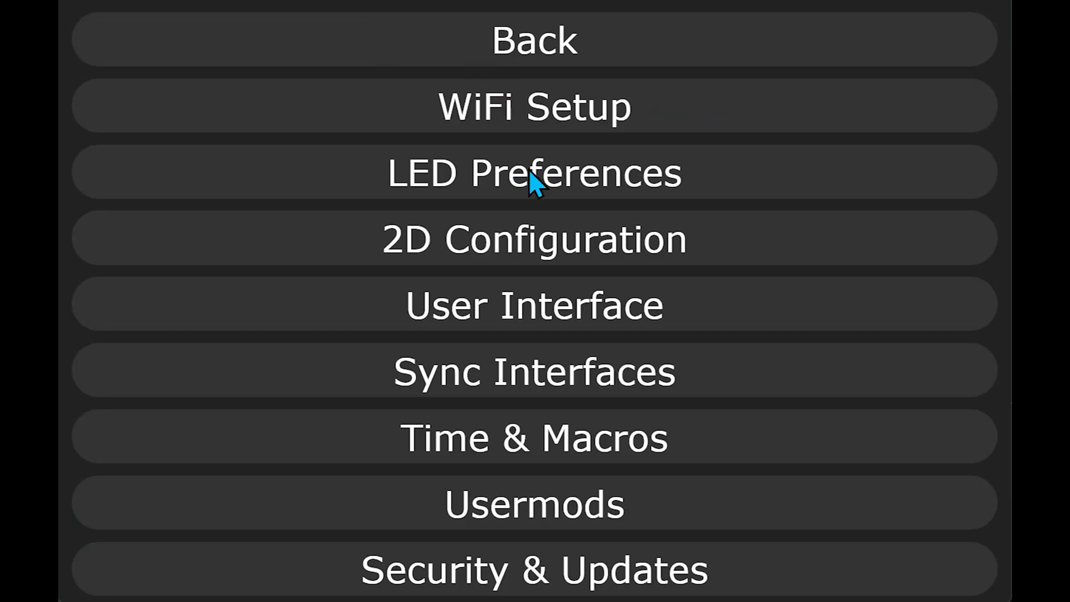
pyautogui.click(535, 173)
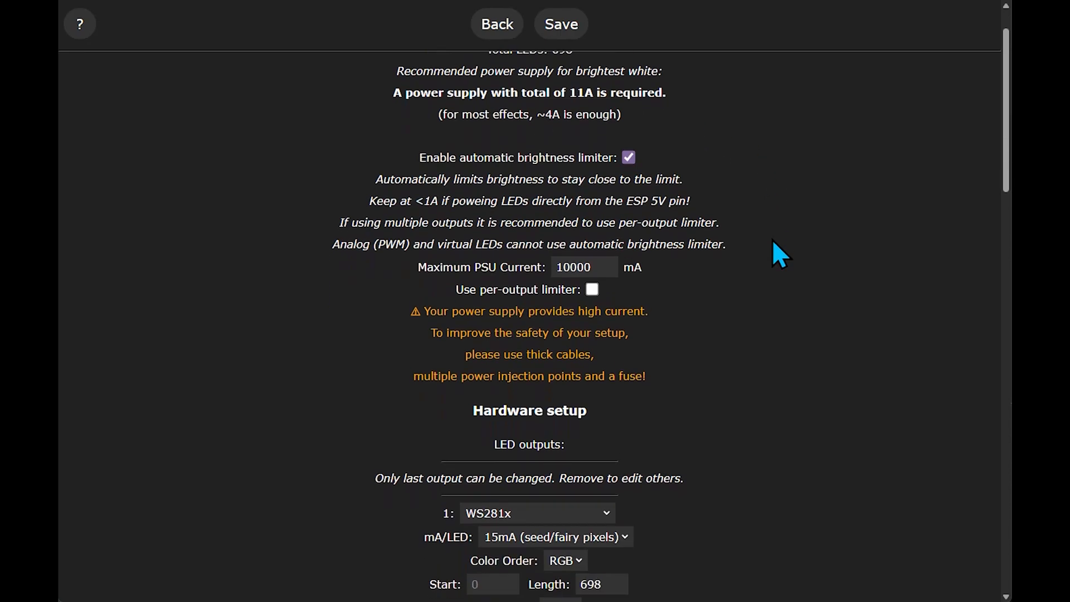
pyautogui.scroll(-3)
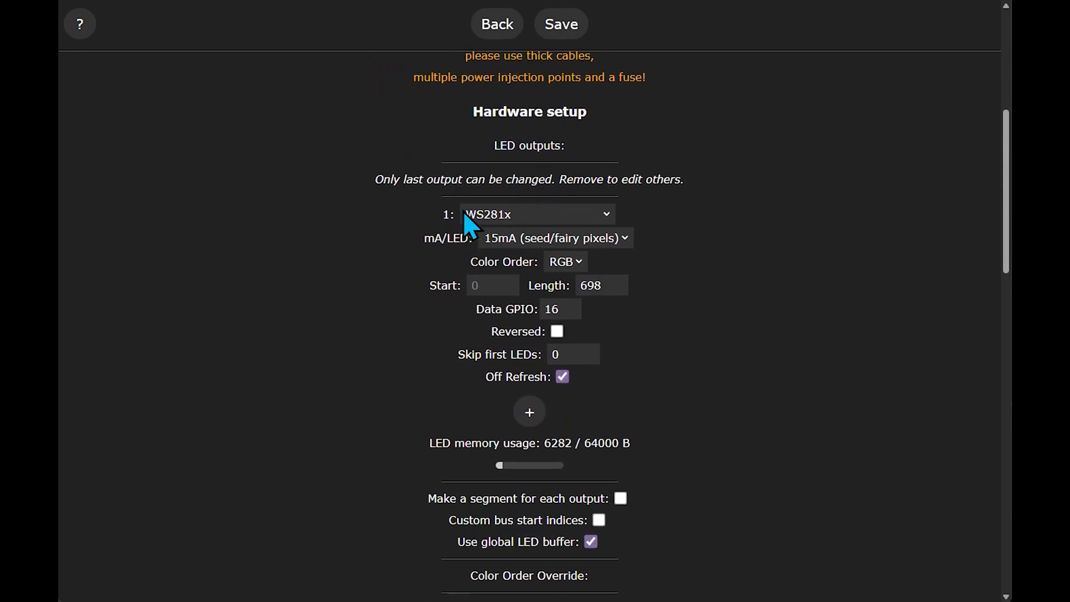
pyautogui.moveTo(583, 266)
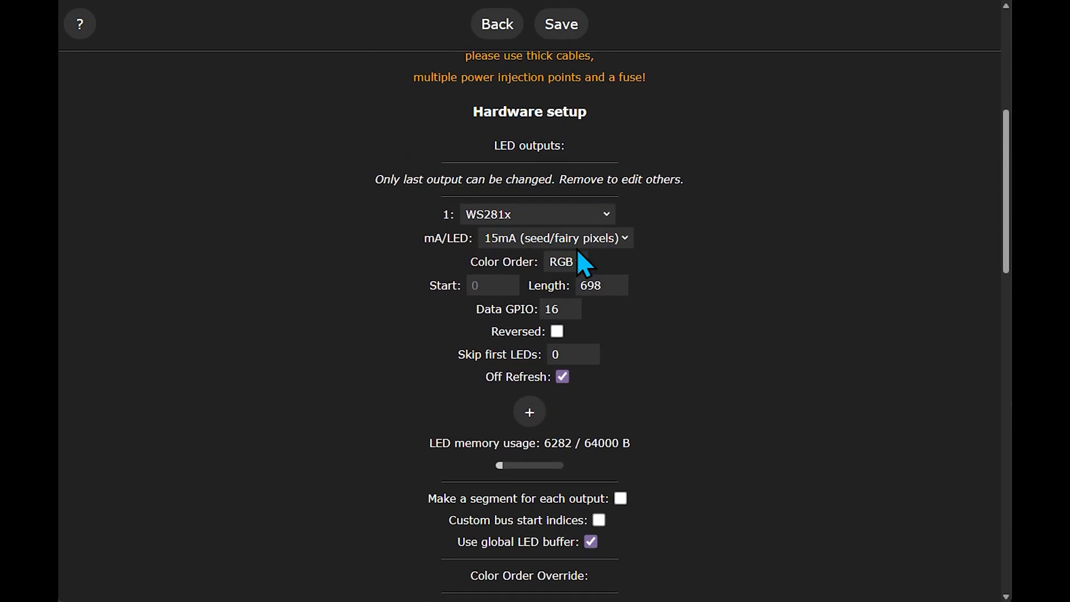
pyautogui.click(559, 309)
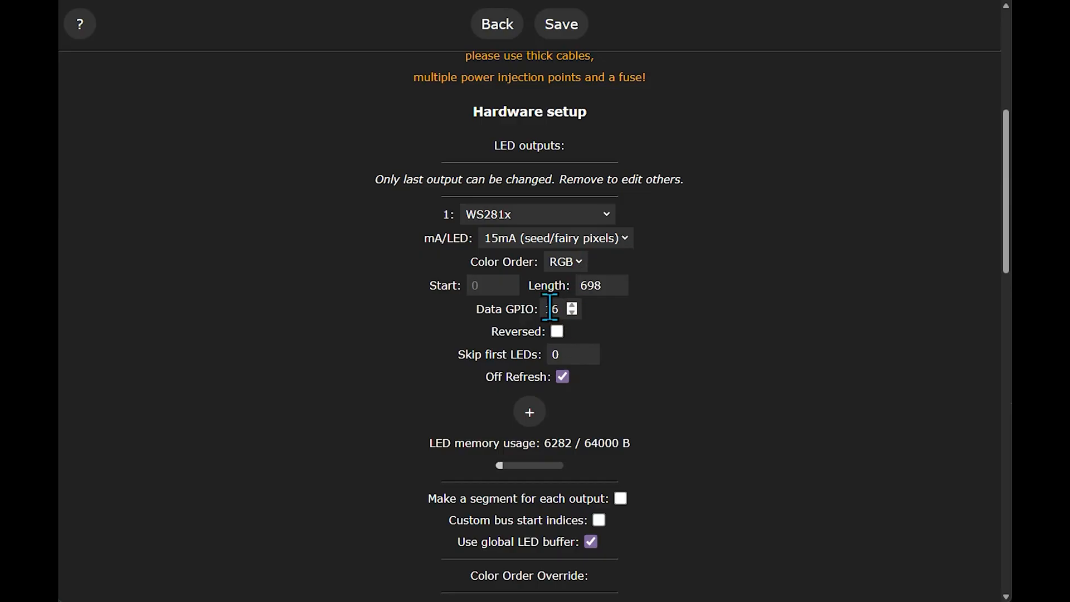
pyautogui.click(497, 24)
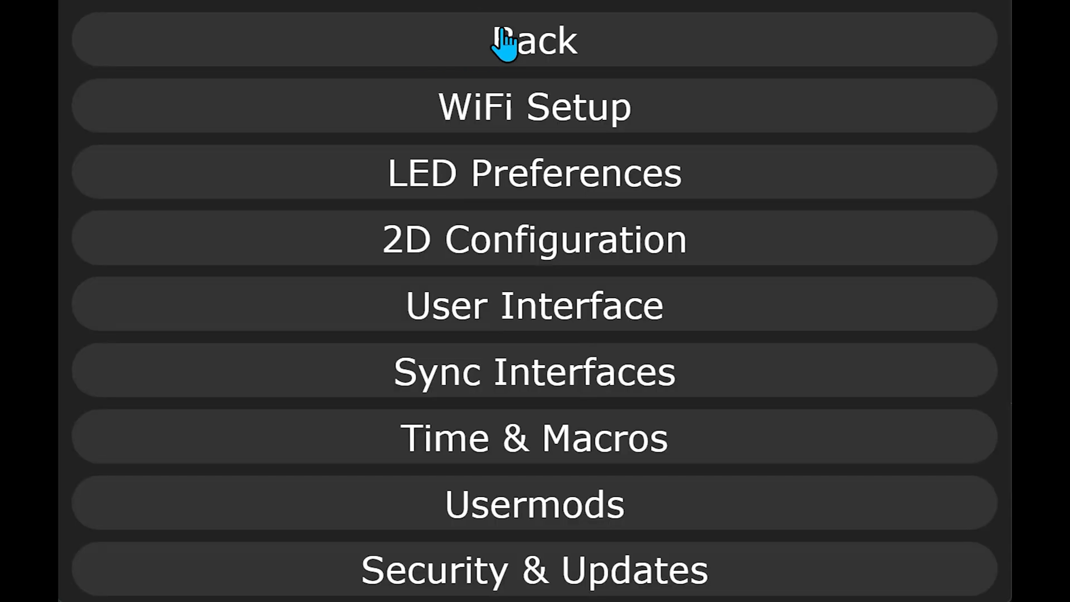
pyautogui.click(535, 239)
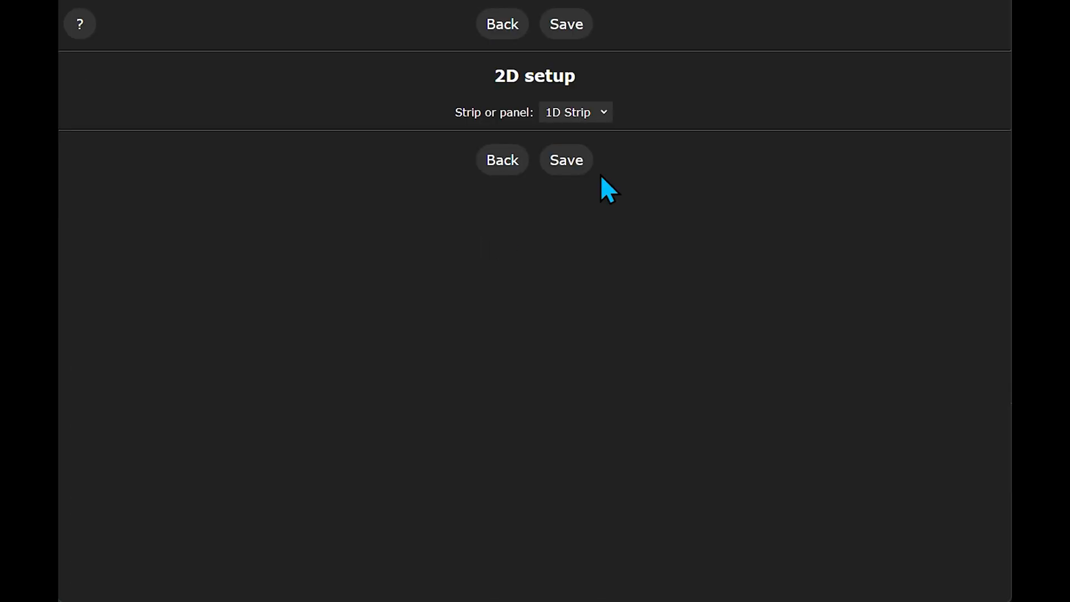
pyautogui.moveTo(626, 130)
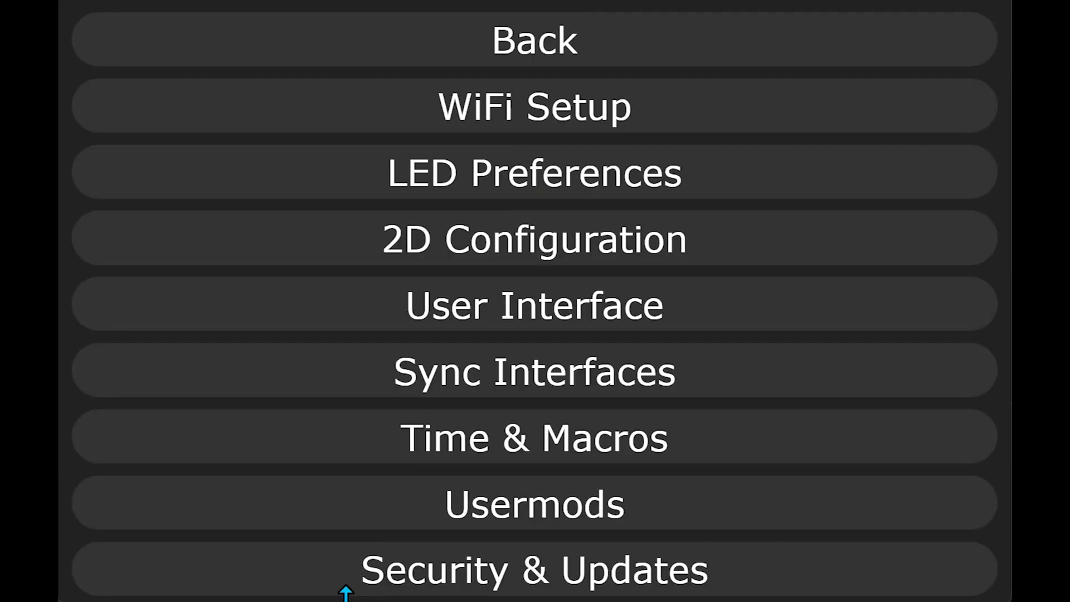
pyautogui.moveTo(615, 51)
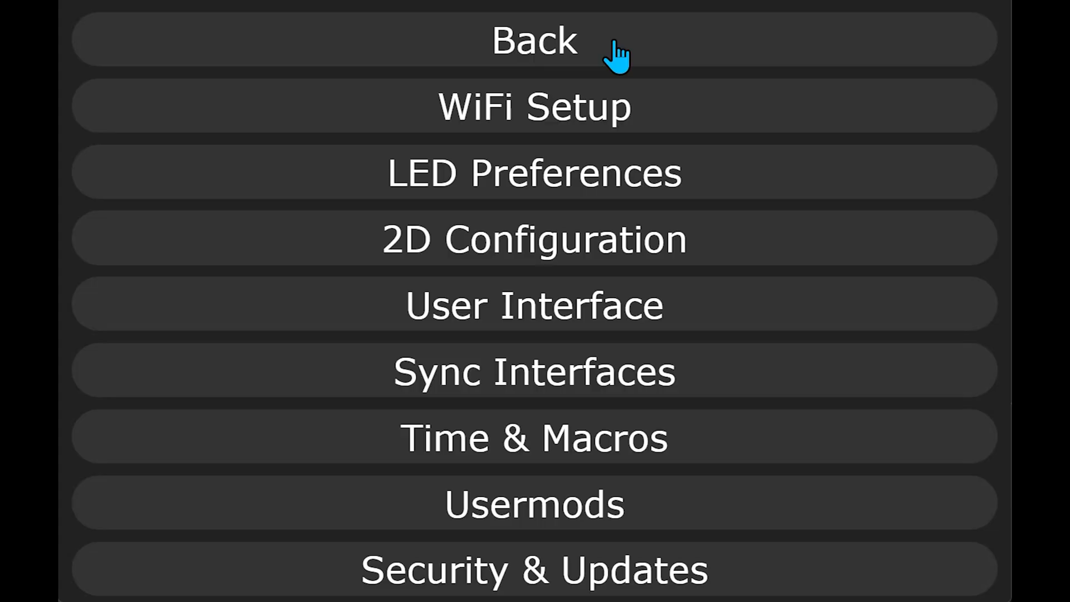
# View the Sync Interfaces page showing receive enabled for sync group 1.
pyautogui.click(534, 41)
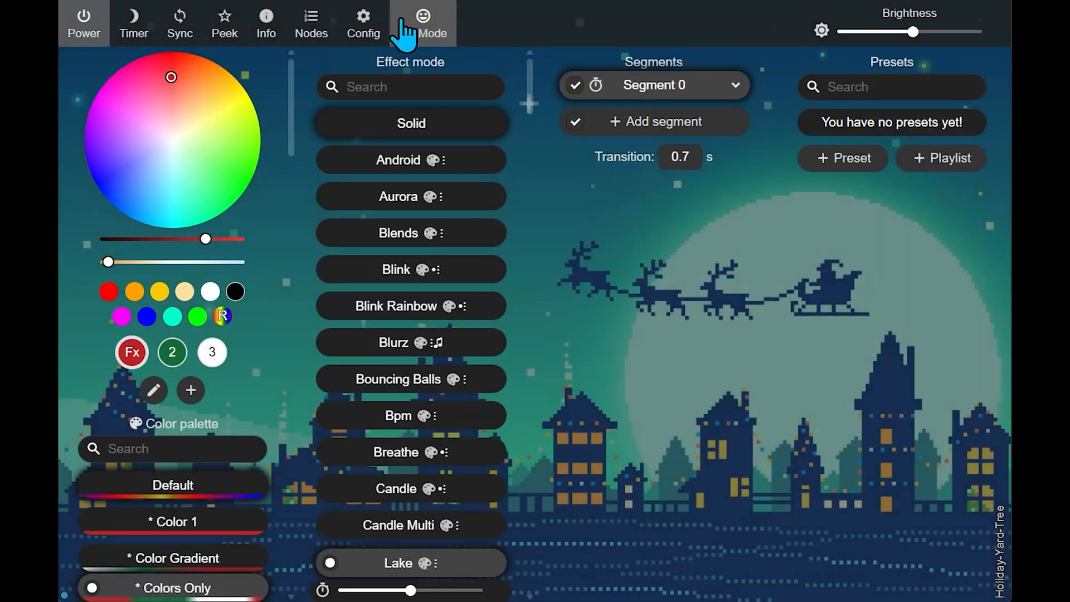
pyautogui.click(363, 24)
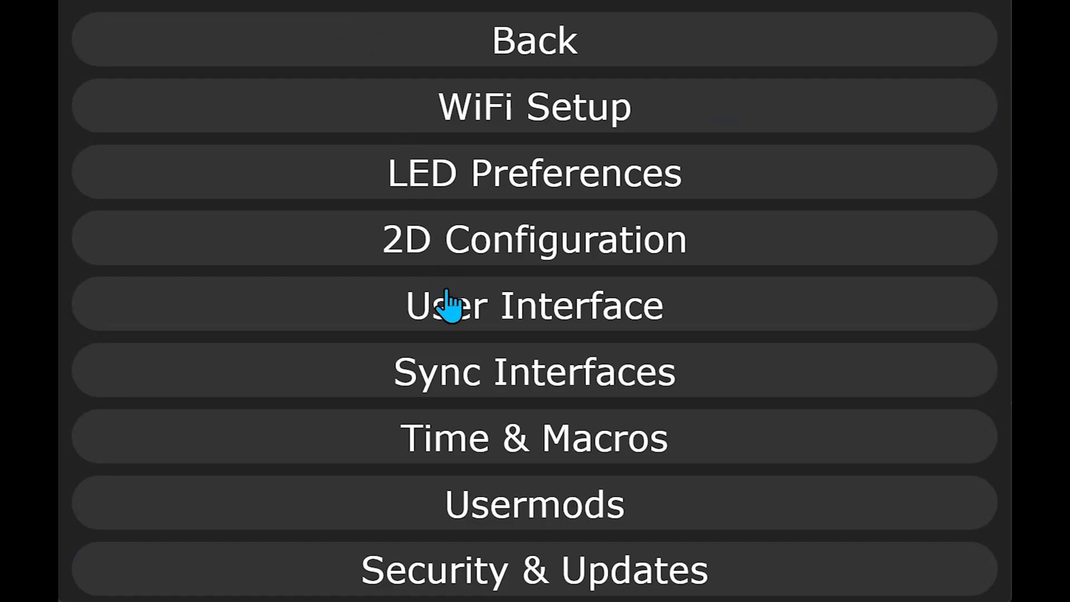
pyautogui.click(534, 372)
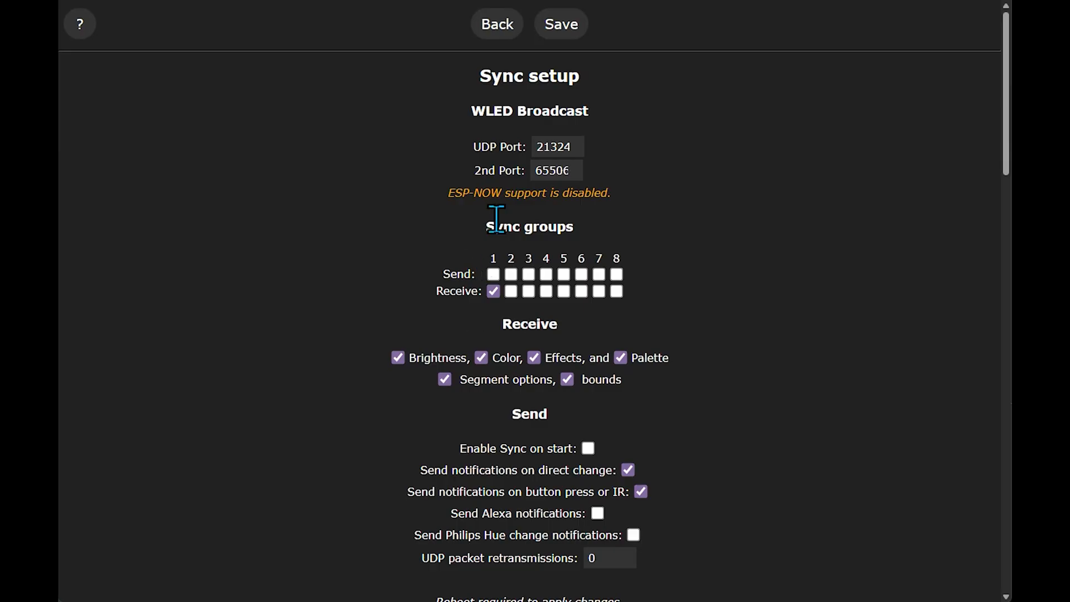
pyautogui.moveTo(482, 315)
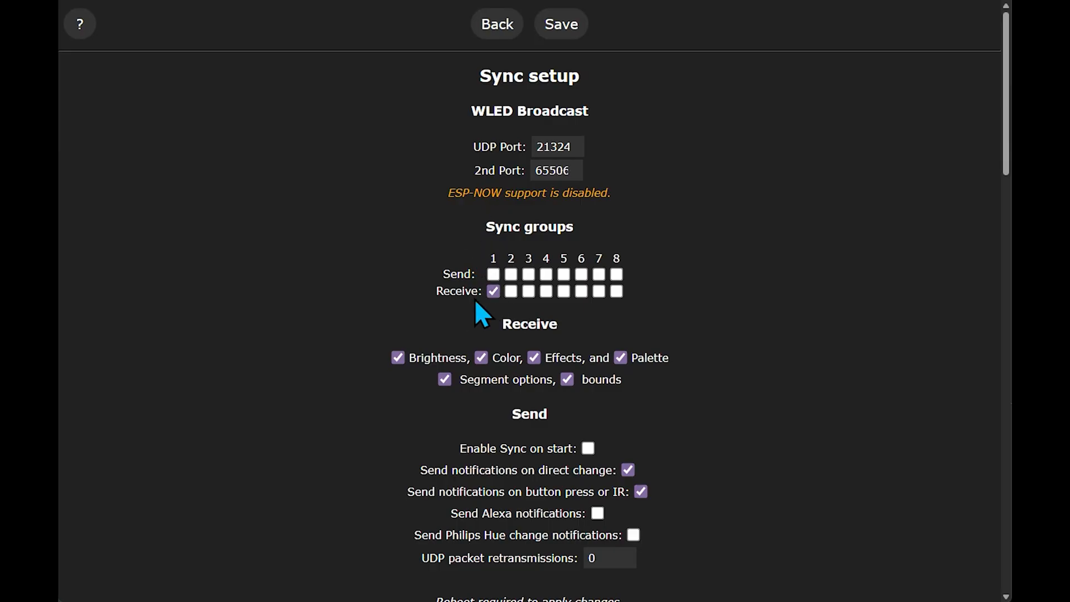